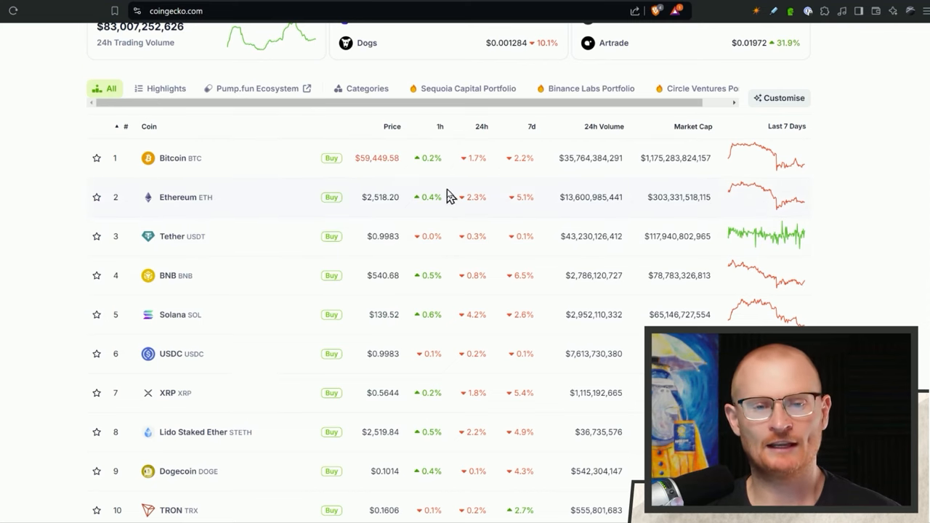
{"action": "mouse_move", "coordinate": [507, 173]}
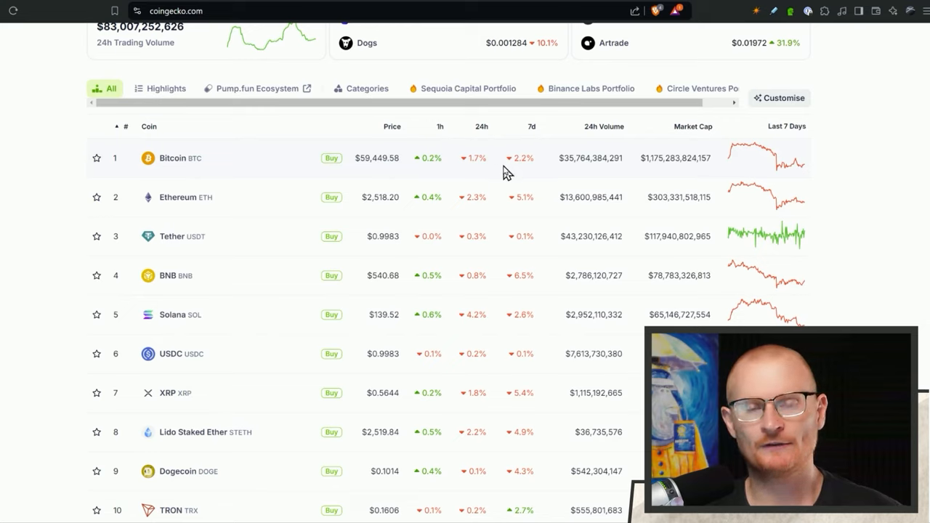
{"action": "mouse_move", "coordinate": [478, 218]}
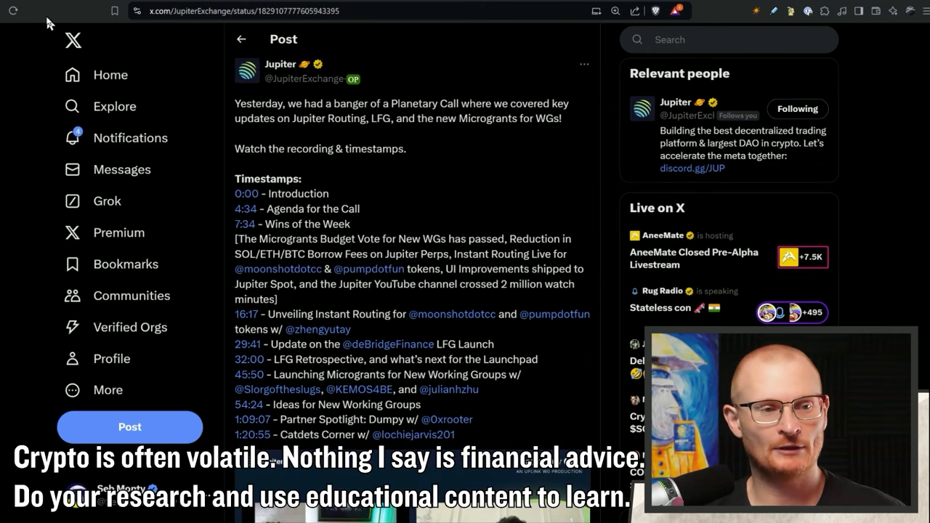
{"action": "mouse_move", "coordinate": [479, 205]}
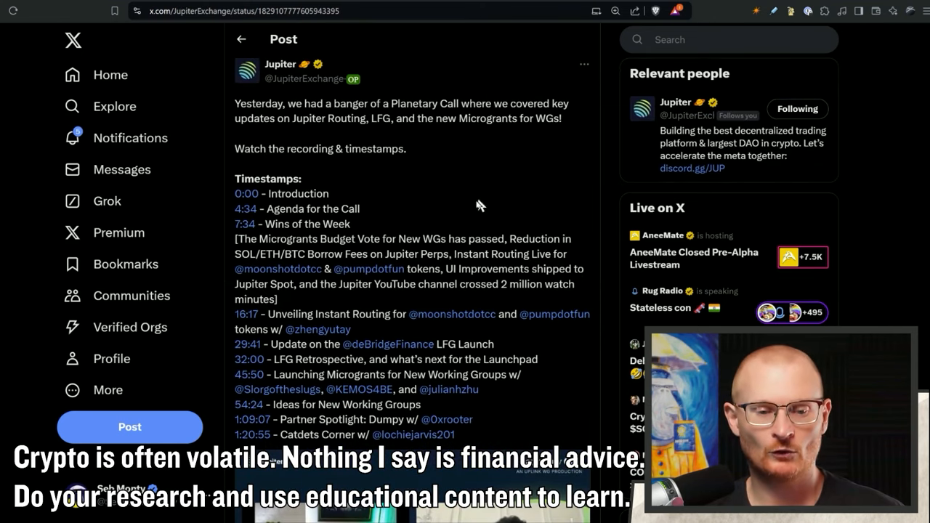
Scroll through the timestamps list in Jupiter's Planetary Call post.
{"action": "scroll", "scroll_direction": "down", "scroll_amount": 3}
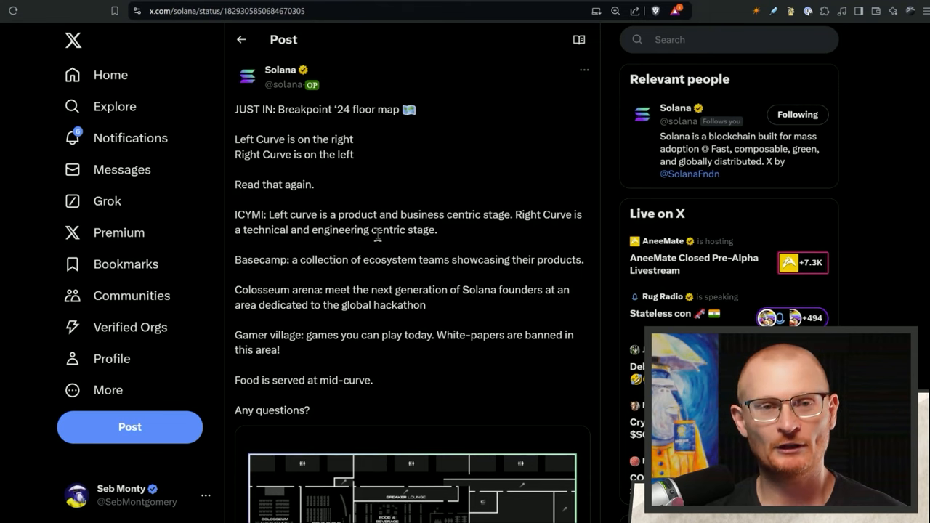
Scroll down to read Solana's Breakpoint '24 floor map post.
{"action": "scroll", "scroll_direction": "down", "scroll_amount": 3}
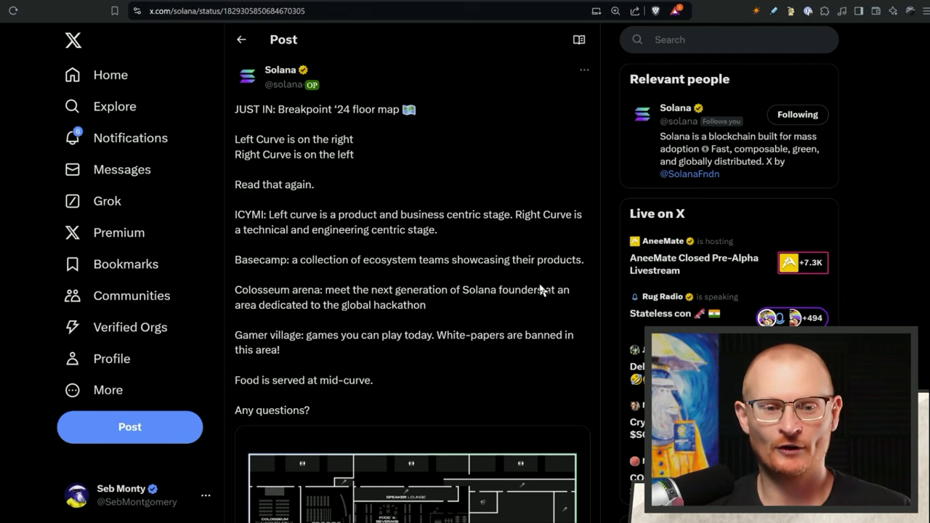
Open the Breakpoint '24 floor map image in the full-size photo viewer.
{"action": "left_click", "coordinate": [412, 472]}
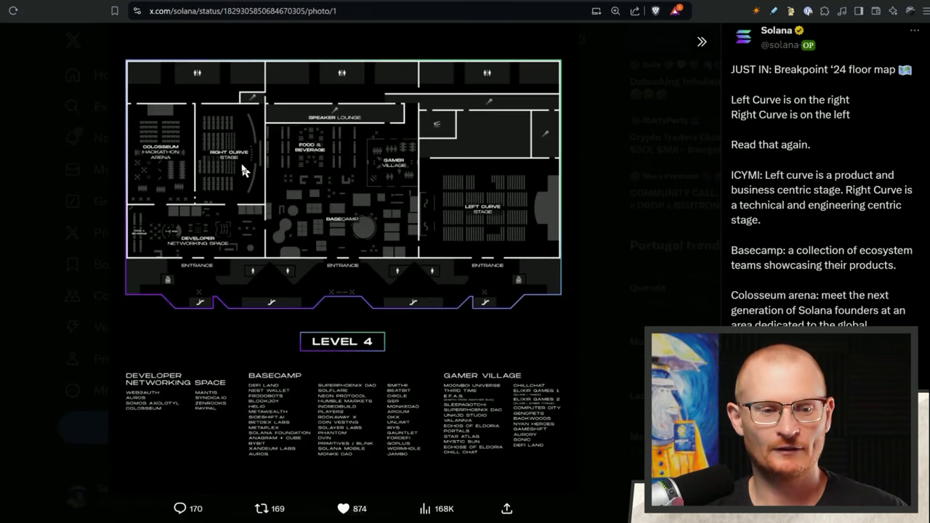
{"action": "mouse_move", "coordinate": [526, 218]}
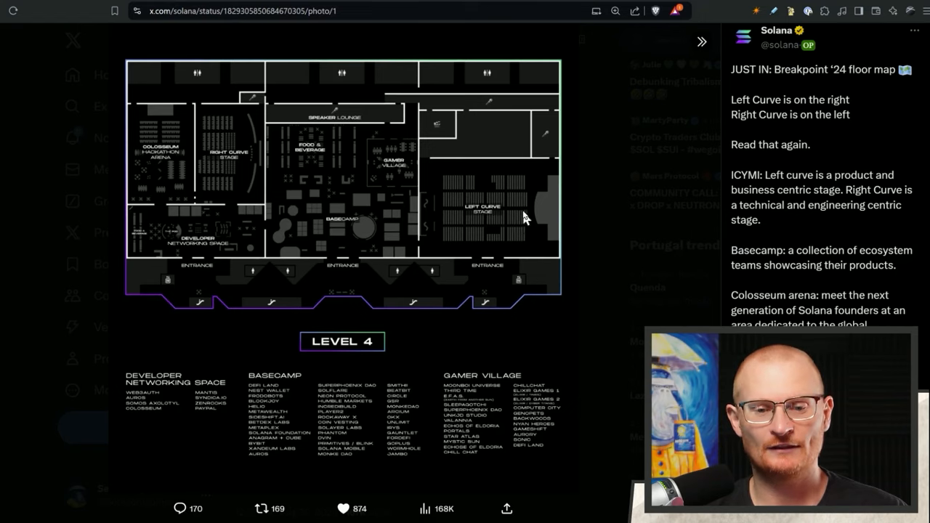
{"action": "mouse_move", "coordinate": [522, 202]}
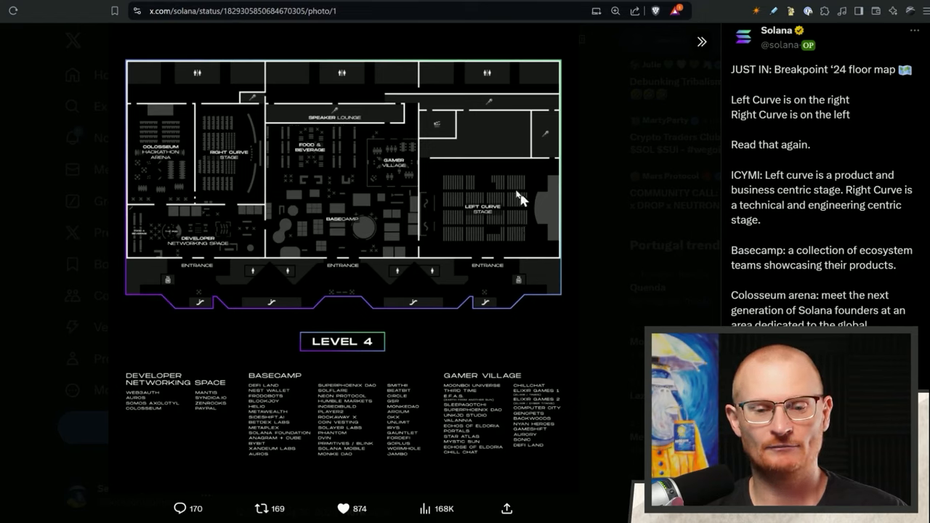
{"action": "mouse_move", "coordinate": [505, 247]}
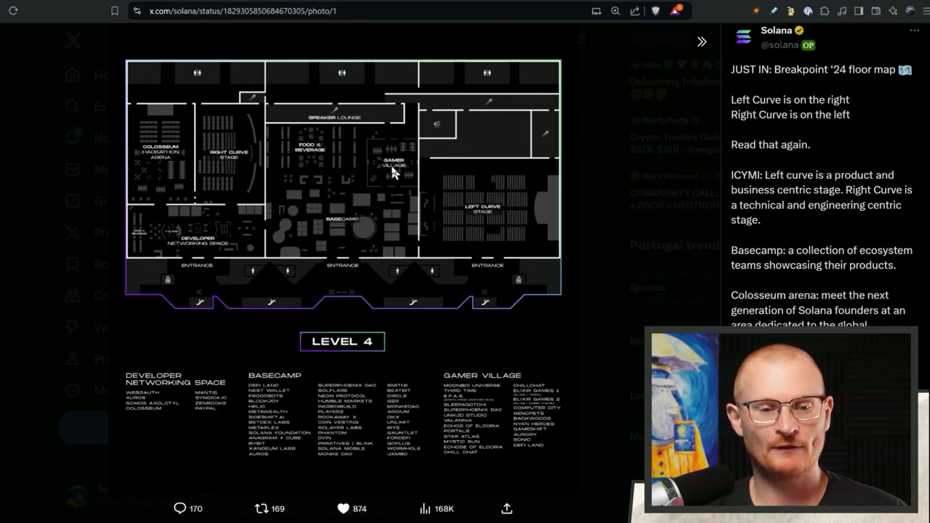
{"action": "mouse_move", "coordinate": [211, 256]}
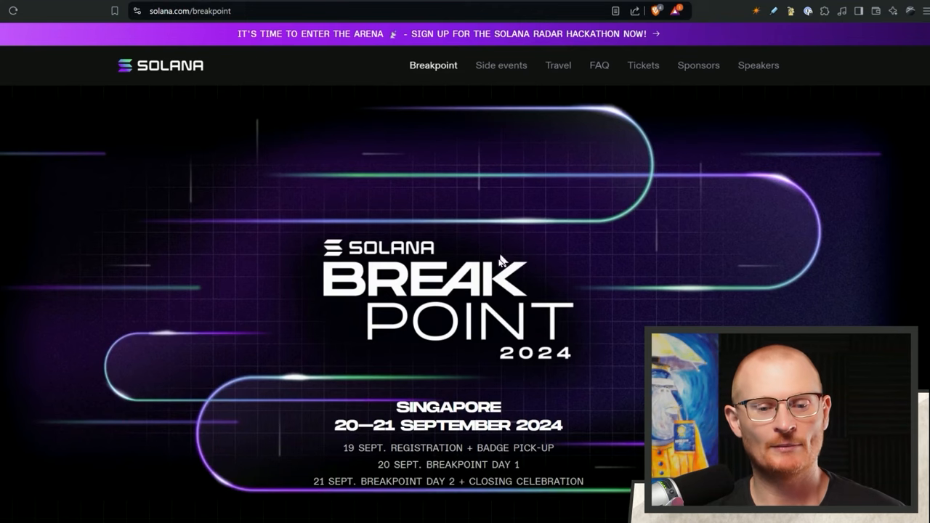
Scroll down the Breakpoint 2024 Singapore event page.
{"action": "scroll", "scroll_direction": "down", "scroll_amount": 3}
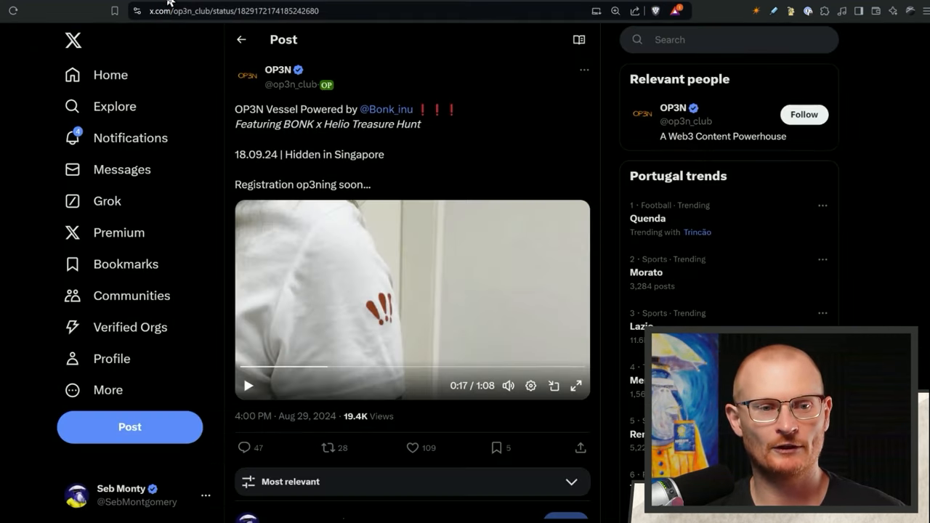
{"action": "mouse_move", "coordinate": [565, 185]}
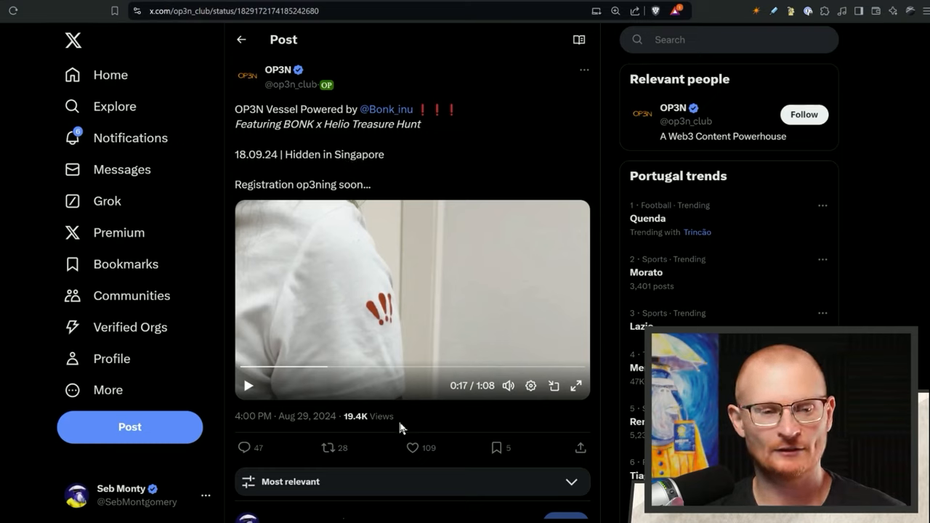
Rewind OP3N's BONK treasure hunt teaser video, then scroll the BONK!!! profile.
{"action": "left_click", "coordinate": [411, 447]}
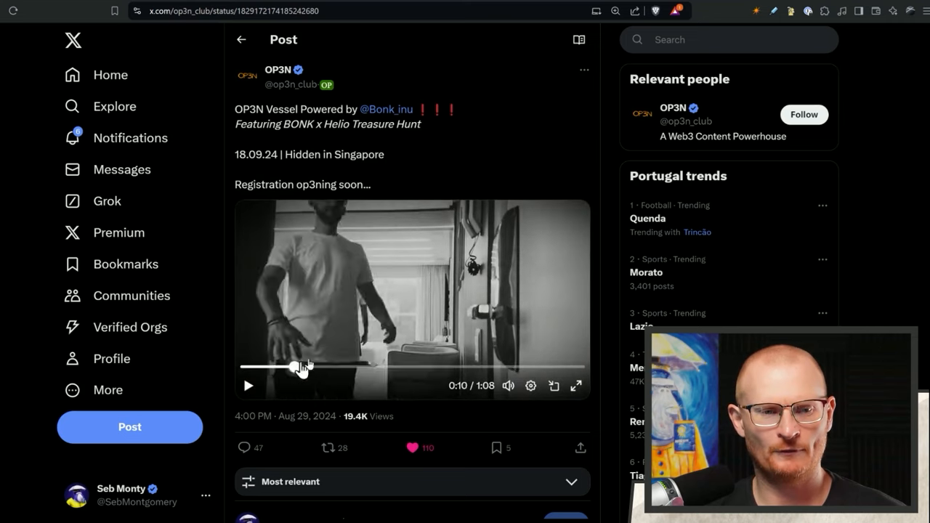
{"action": "mouse_move", "coordinate": [672, 109]}
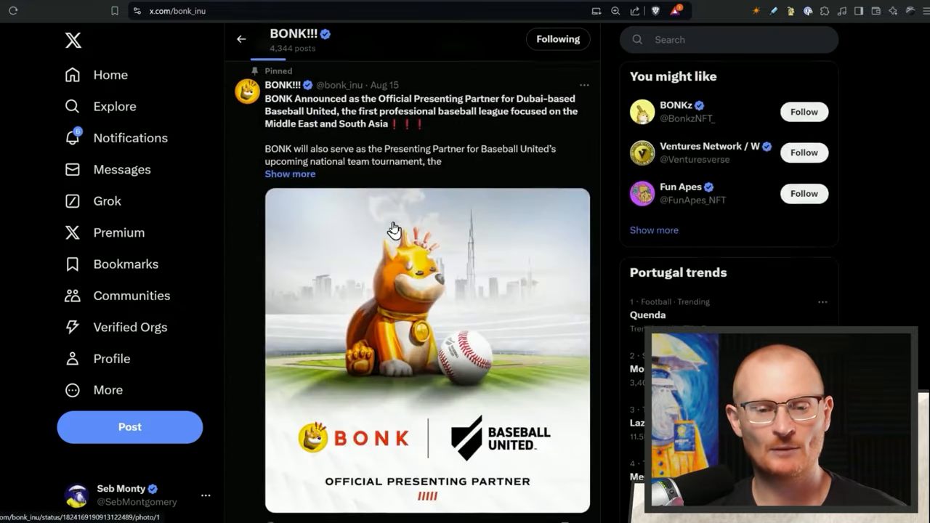
{"action": "scroll", "scroll_direction": "down", "scroll_amount": 3}
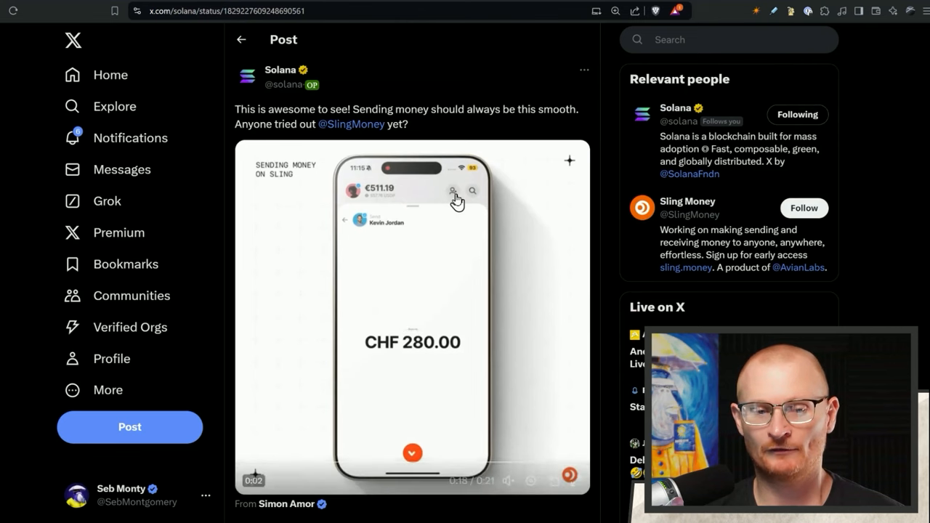
Scroll down through Solana's Sling Money video post.
{"action": "scroll", "scroll_direction": "down", "scroll_amount": 3}
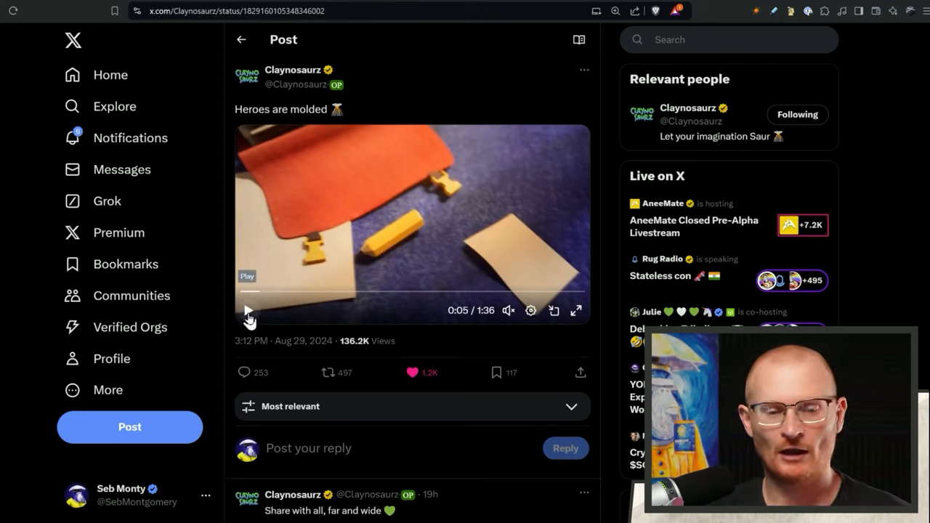
Play the Claynosaurz 'Heroes are molded' video, then start searching for 'ca'.
{"action": "left_click", "coordinate": [247, 310]}
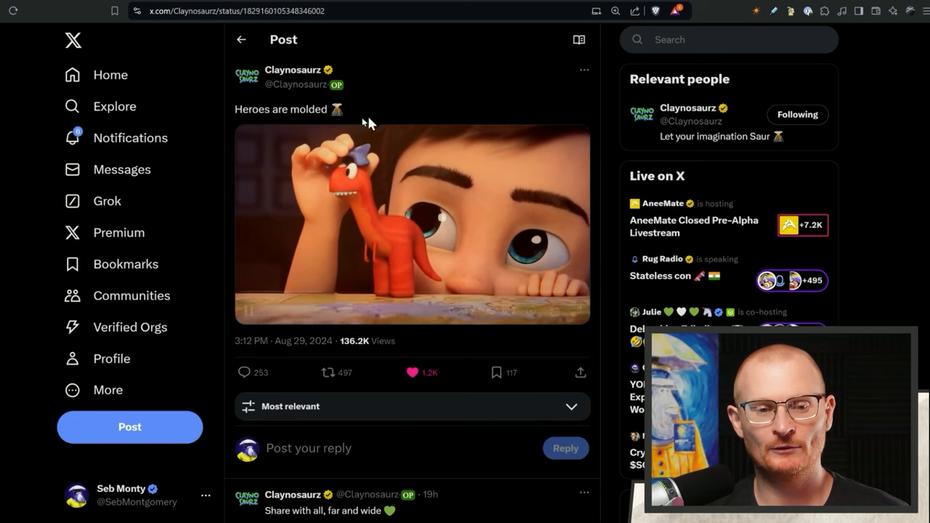
{"action": "type", "text": "ca"}
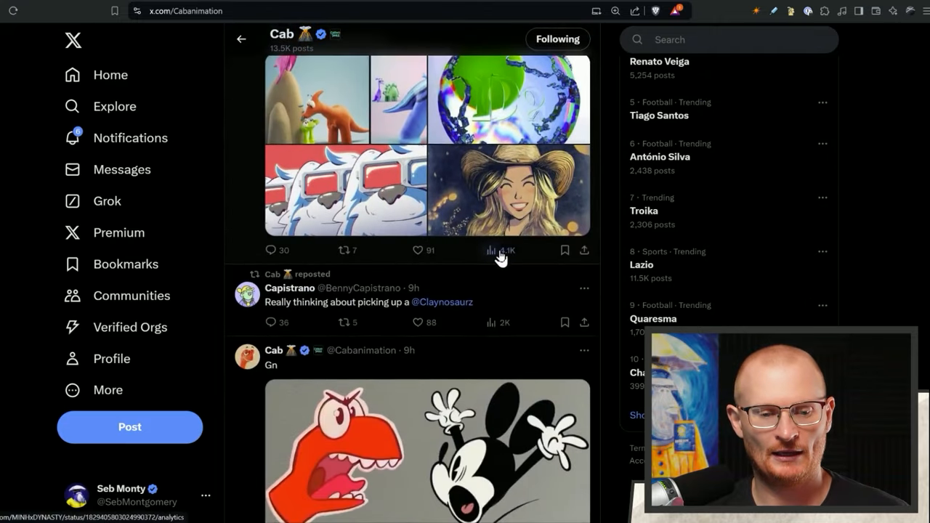
{"action": "scroll", "scroll_direction": "down", "scroll_amount": 3}
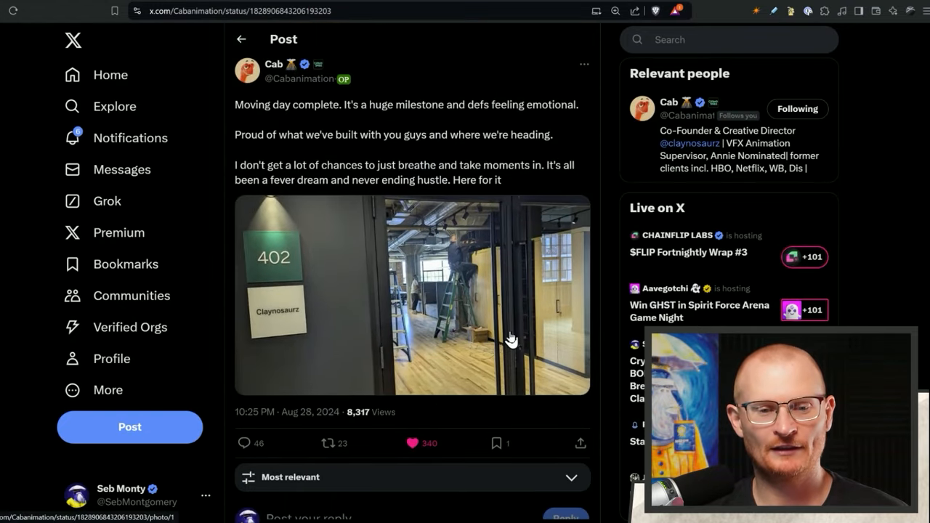
{"action": "mouse_move", "coordinate": [550, 234]}
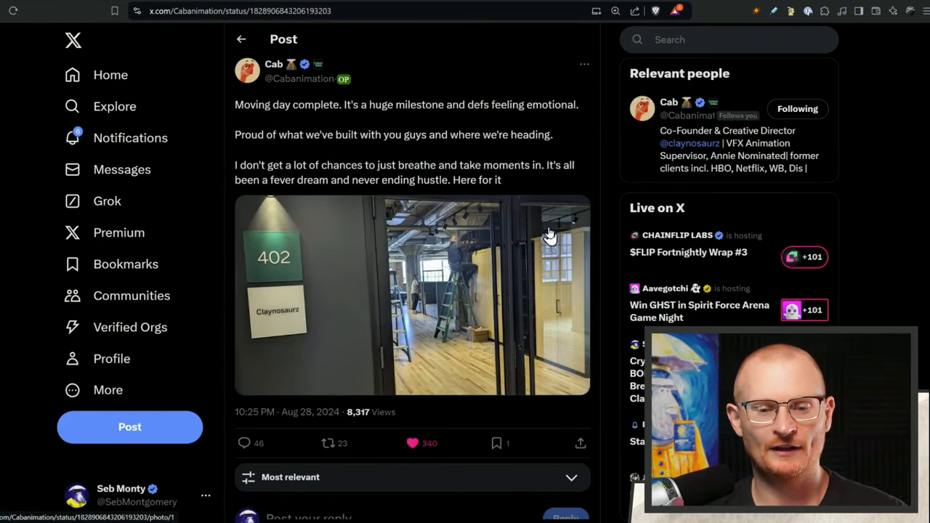
{"action": "mouse_move", "coordinate": [539, 371]}
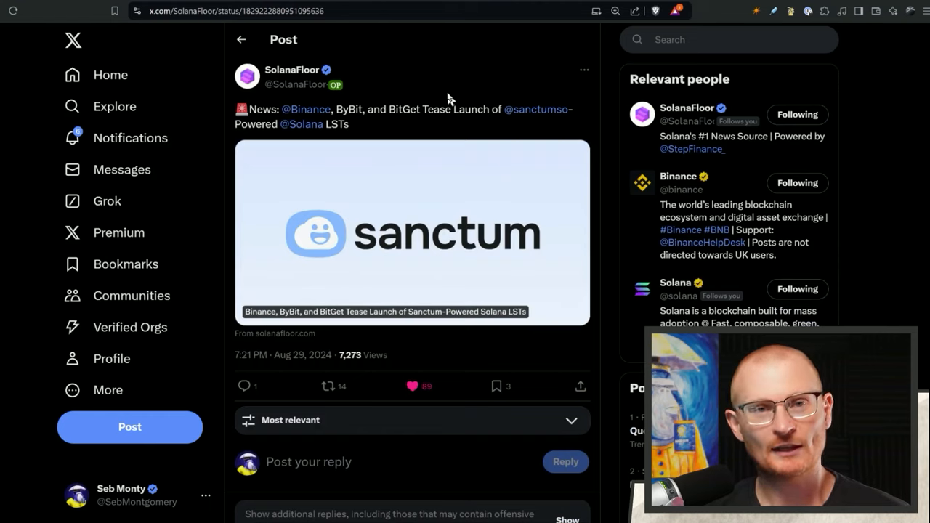
{"action": "mouse_move", "coordinate": [457, 145]}
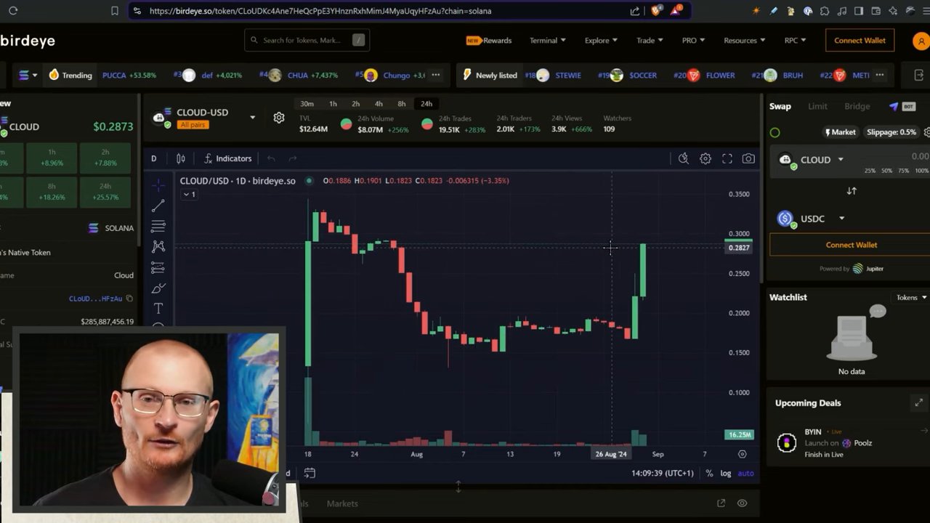
{"action": "mouse_move", "coordinate": [664, 240]}
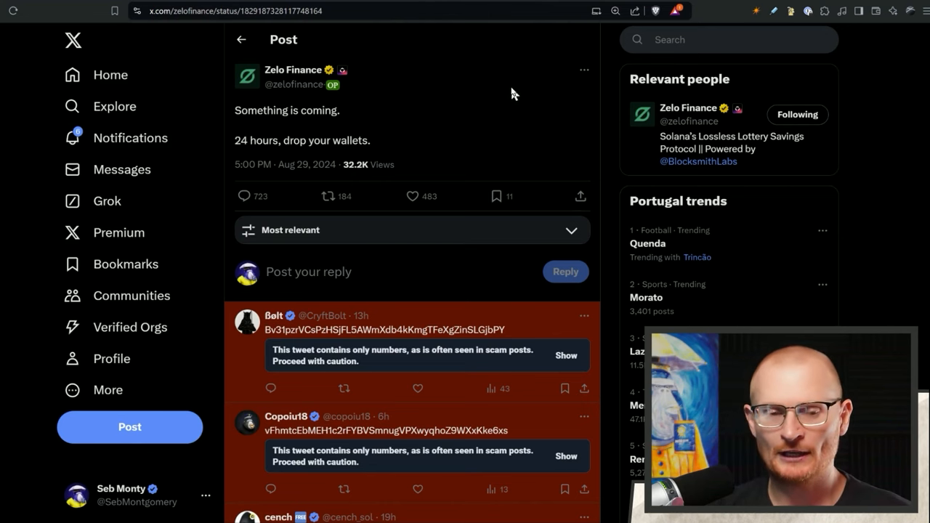
{"action": "mouse_move", "coordinate": [459, 278]}
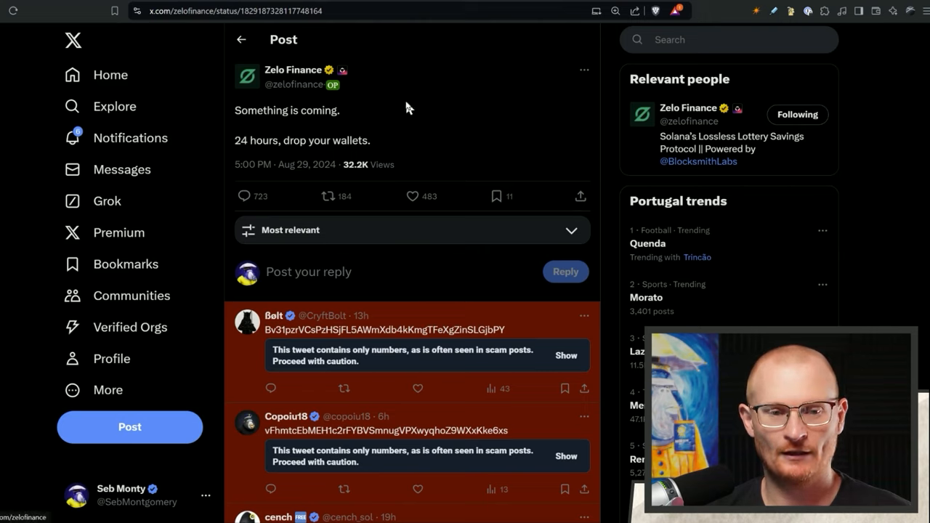
{"action": "mouse_move", "coordinate": [762, 155]}
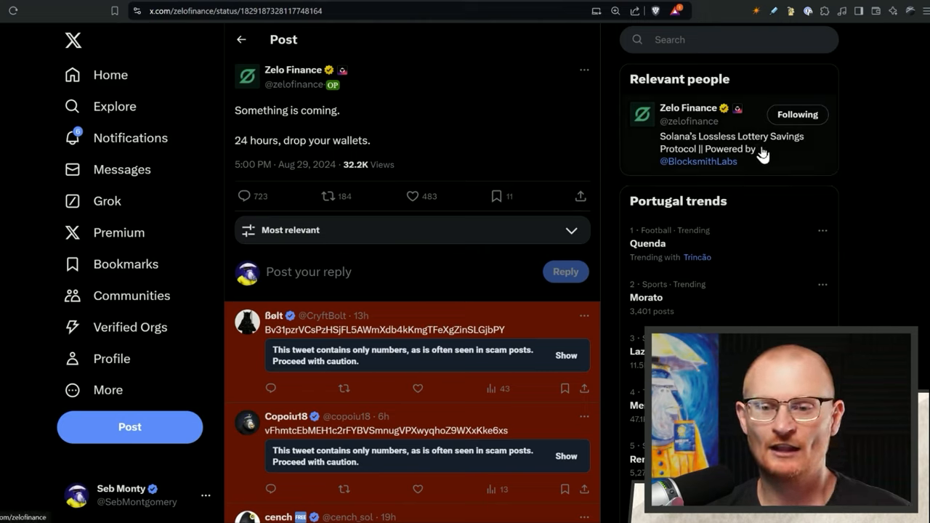
{"action": "mouse_move", "coordinate": [698, 161]}
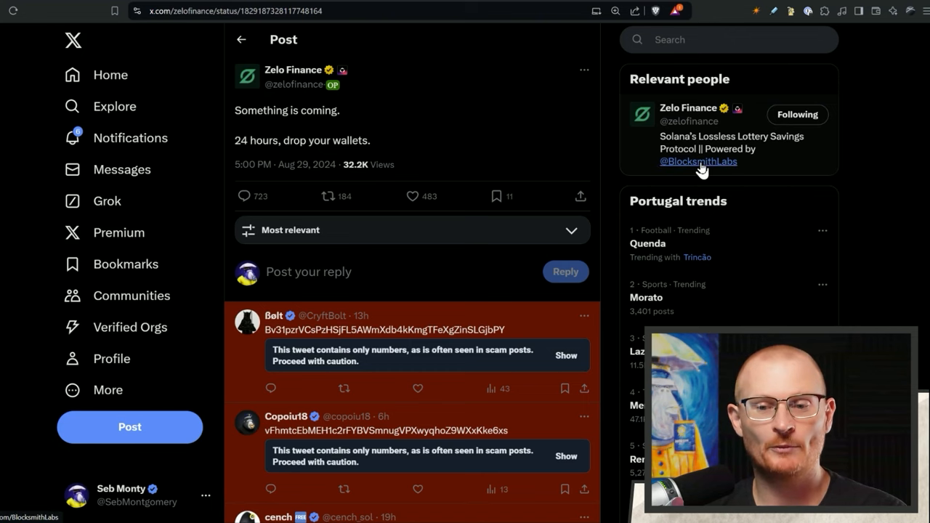
{"action": "left_click", "coordinate": [697, 161]}
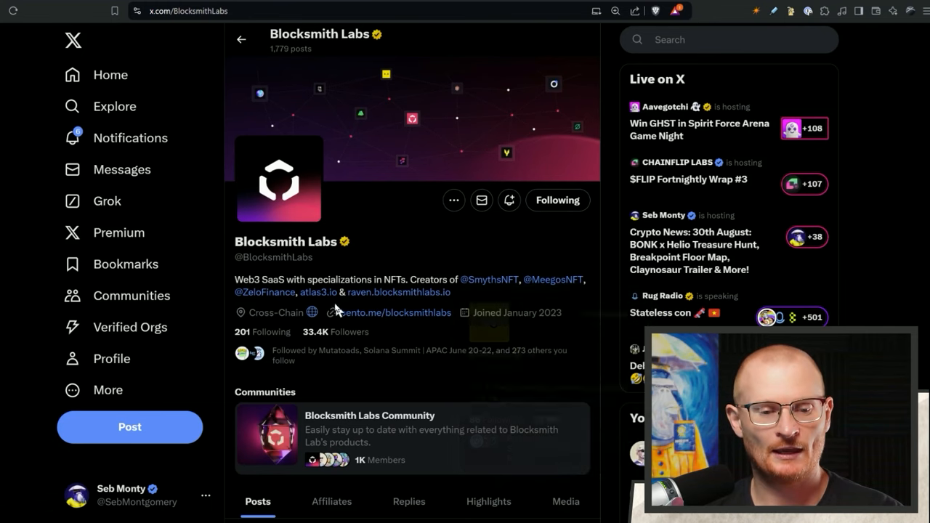
{"action": "left_click", "coordinate": [398, 292]}
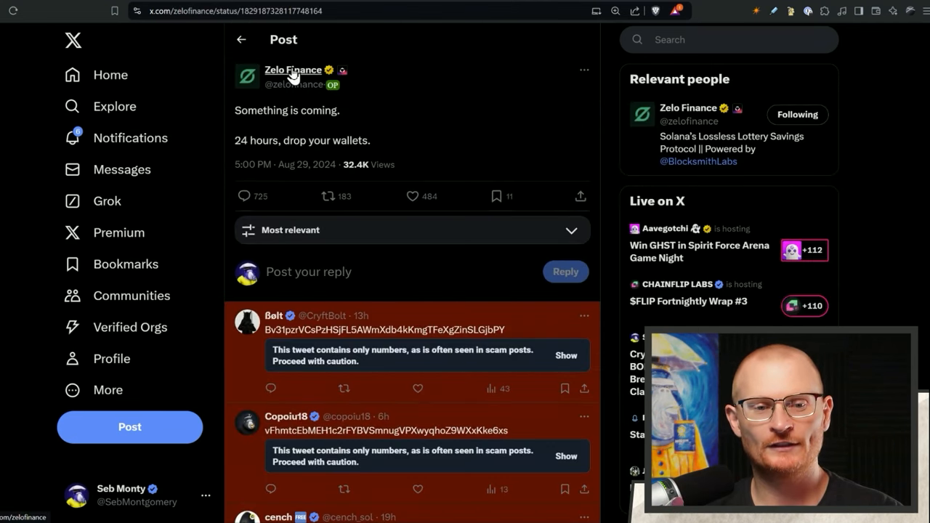
Search 'pool together' and open the PoolTogether website from the results.
{"action": "type", "text": "poo"}
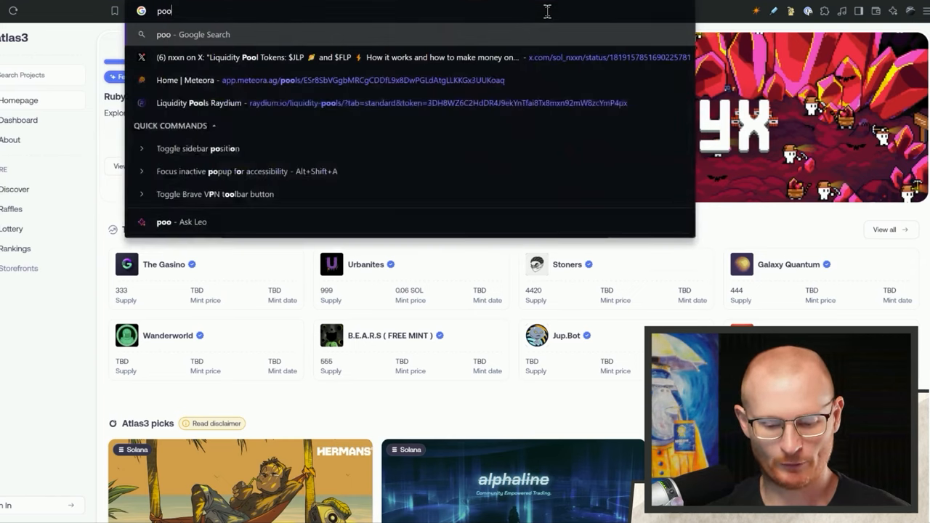
{"action": "type", "text": "pool together"}
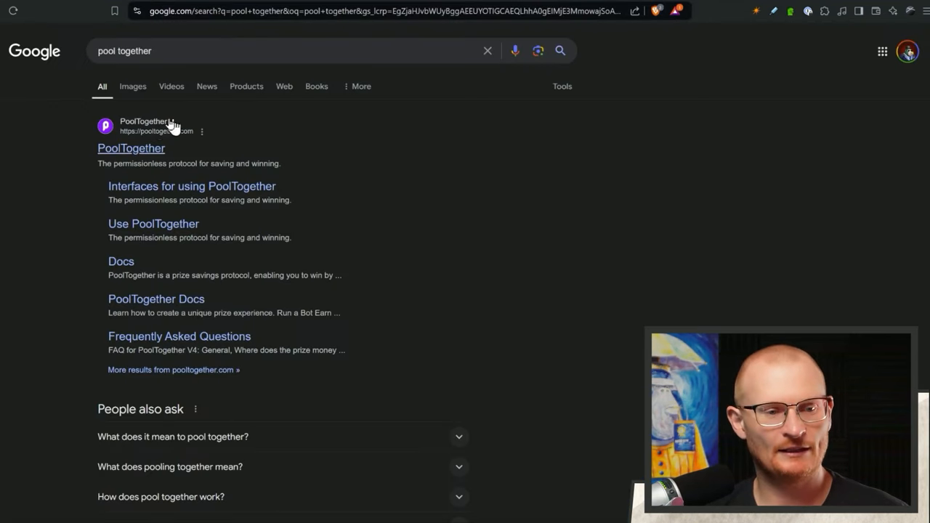
{"action": "left_click", "coordinate": [130, 148]}
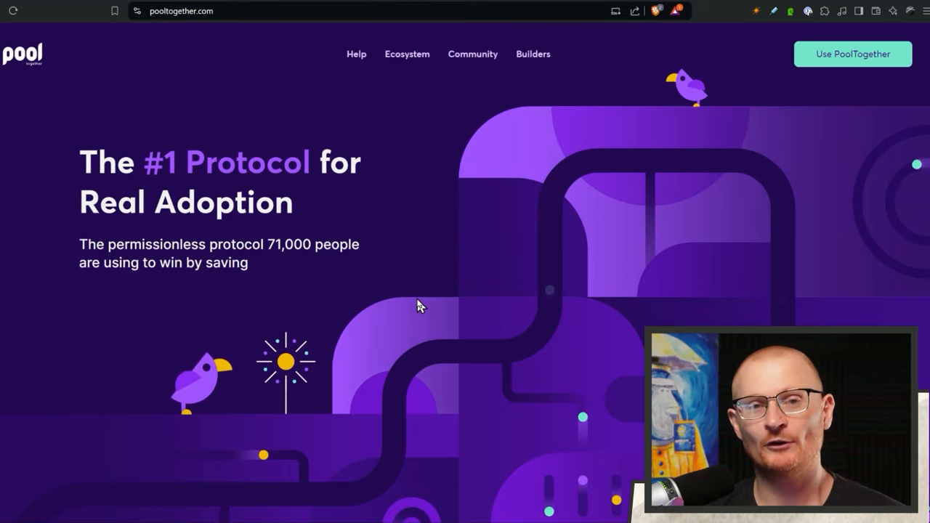
{"action": "mouse_move", "coordinate": [496, 230]}
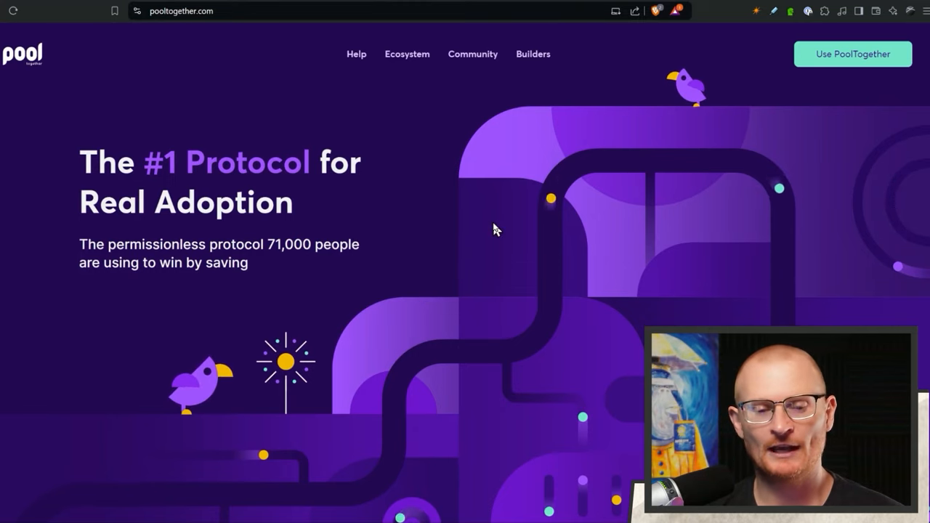
{"action": "left_click", "coordinate": [852, 53]}
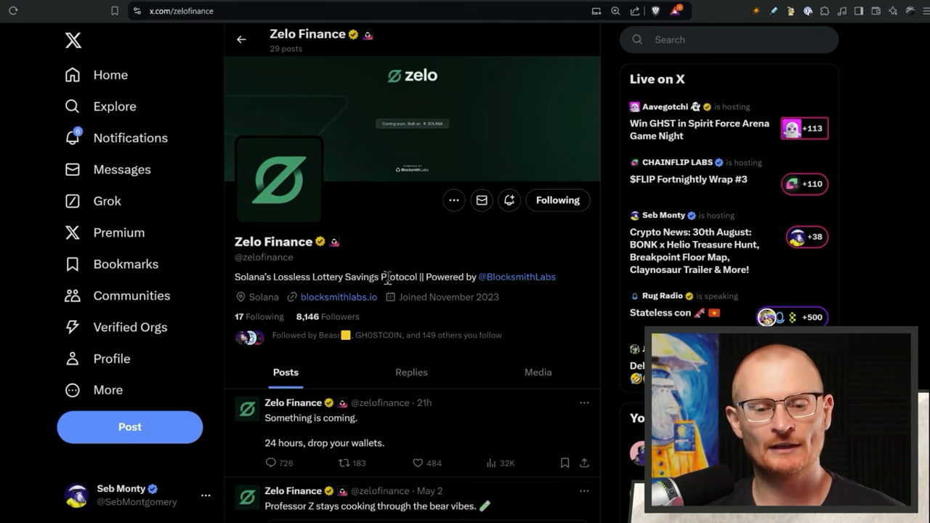
{"action": "mouse_move", "coordinate": [416, 269]}
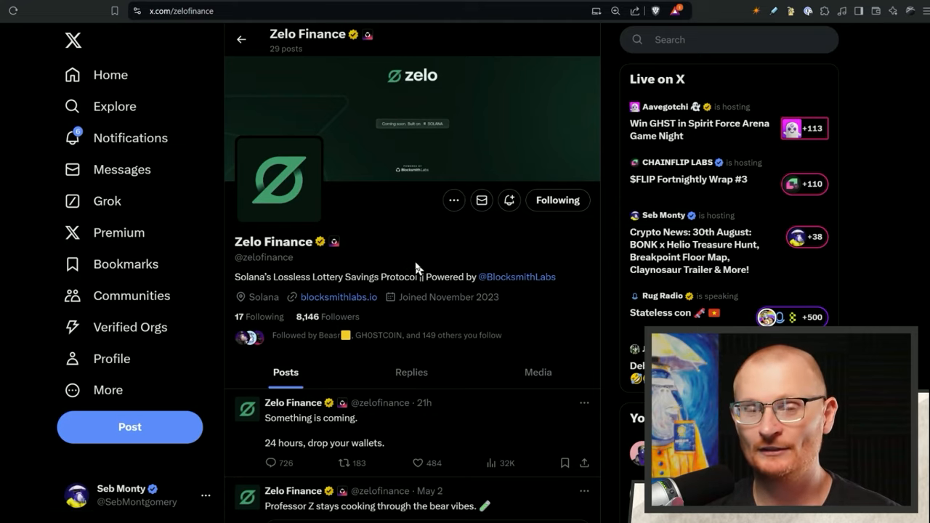
Post a wallet address reply on Zelo Finance's 'Something is coming' post.
{"action": "scroll", "scroll_direction": "down", "scroll_amount": 3}
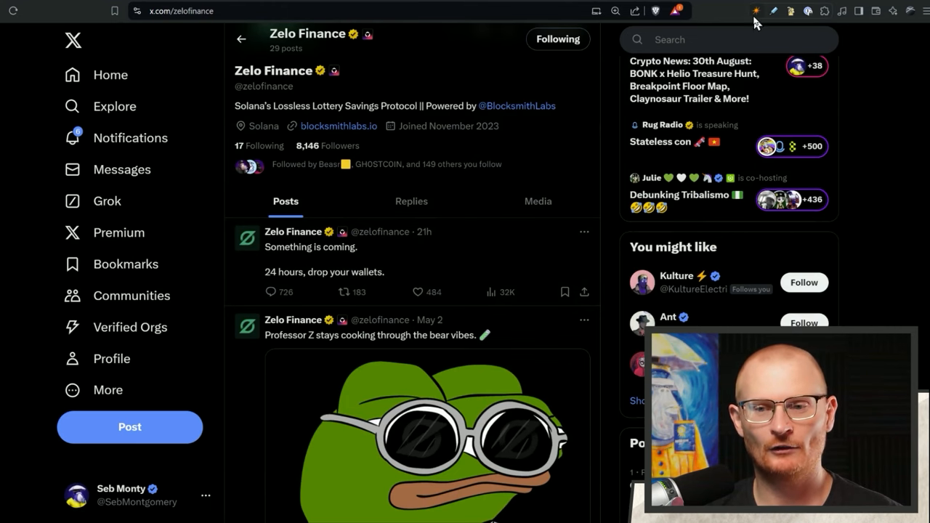
{"action": "left_click", "coordinate": [310, 247]}
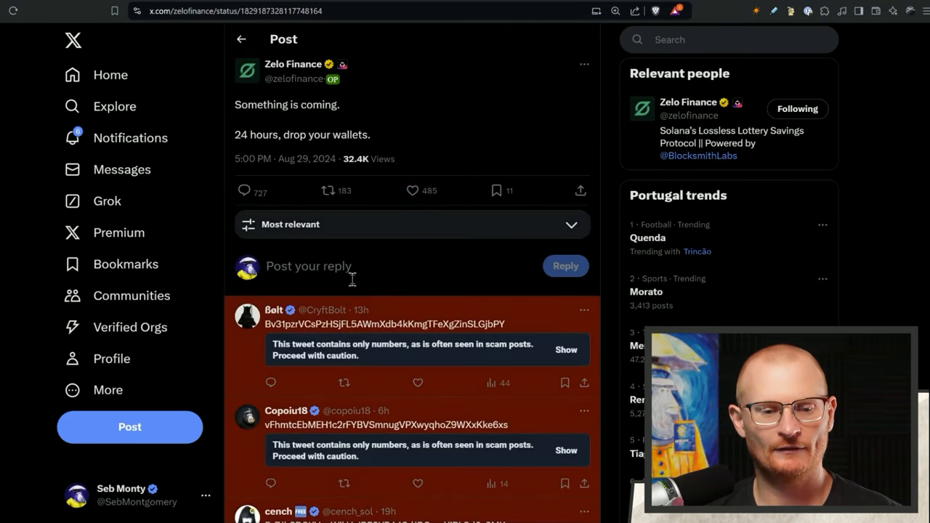
{"action": "left_click", "coordinate": [308, 266]}
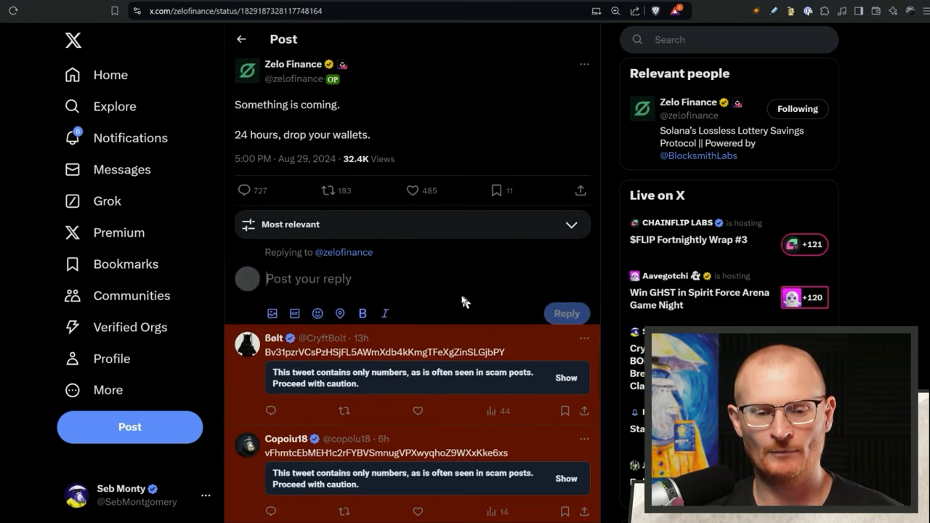
{"action": "left_click", "coordinate": [566, 313]}
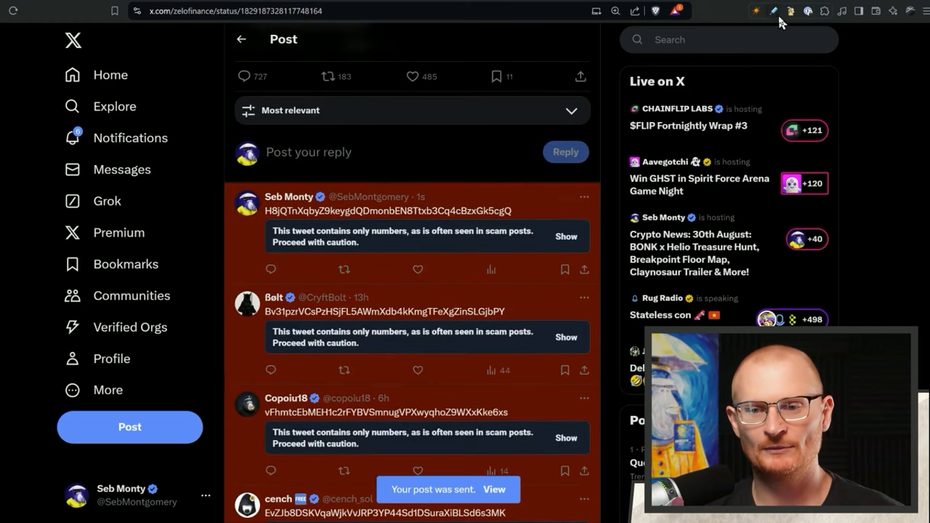
{"action": "left_click", "coordinate": [788, 10]}
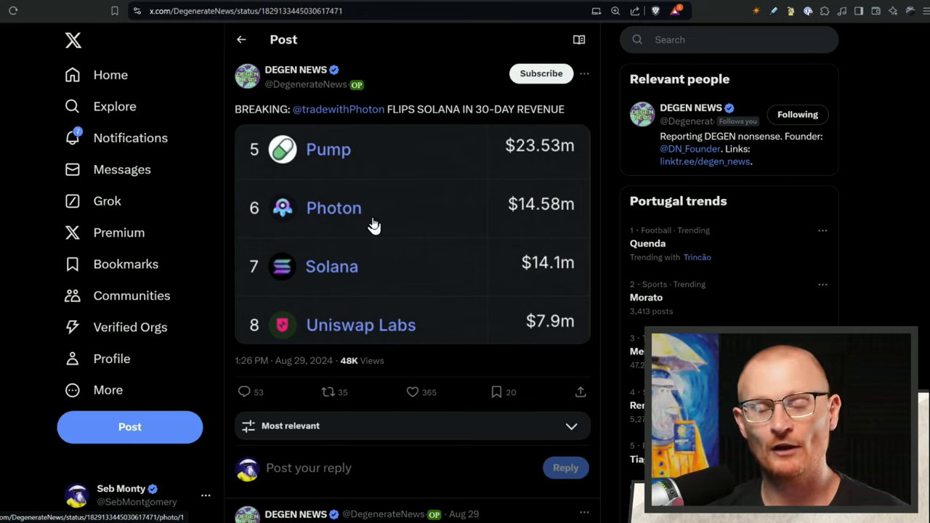
{"action": "mouse_move", "coordinate": [558, 232]}
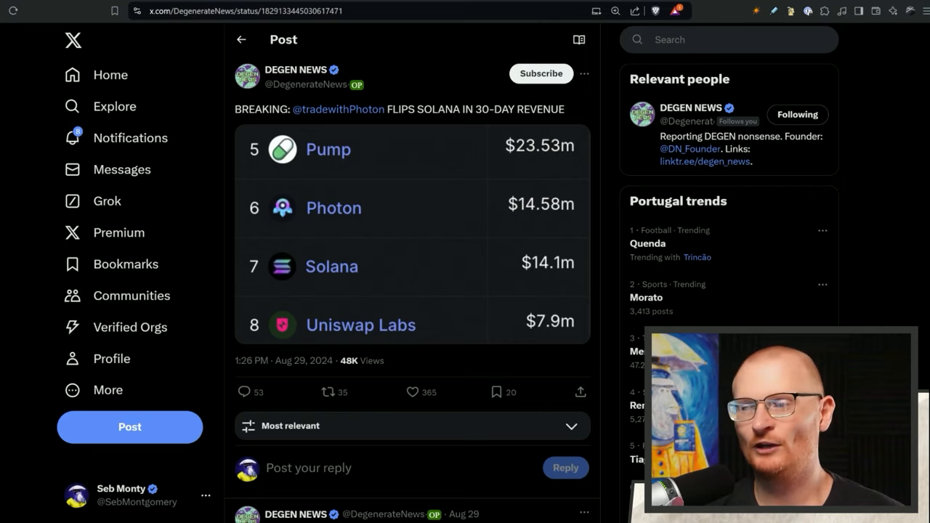
{"action": "mouse_move", "coordinate": [610, 6]}
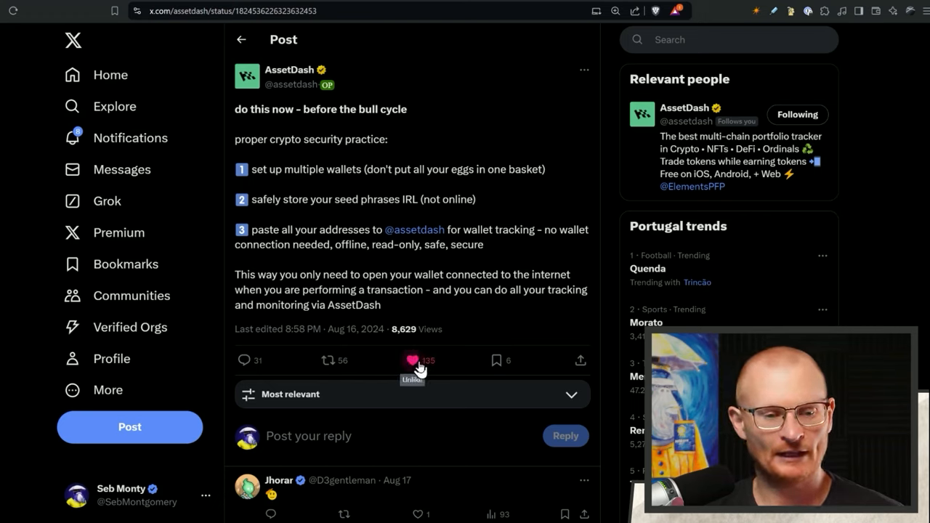
Like AssetDash's security tips post, bringing it to 136 likes.
{"action": "left_click", "coordinate": [412, 360]}
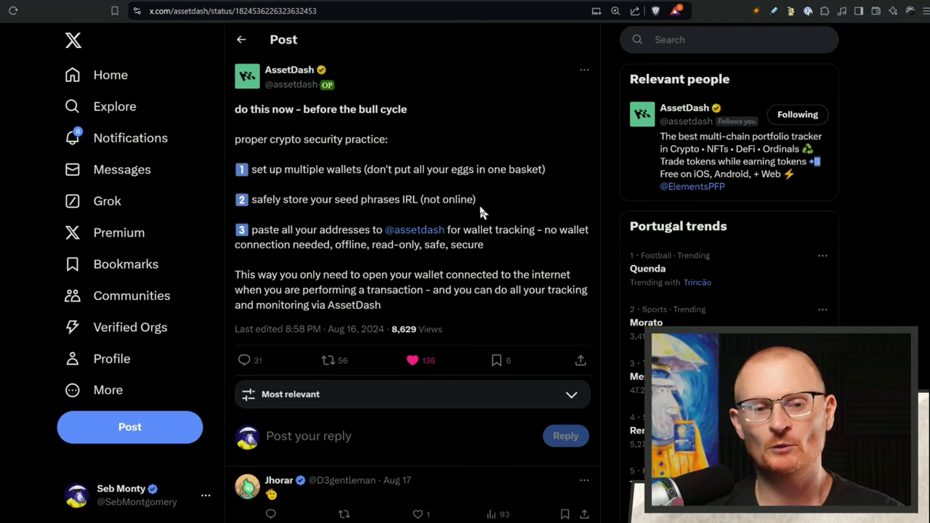
{"action": "mouse_move", "coordinate": [405, 189]}
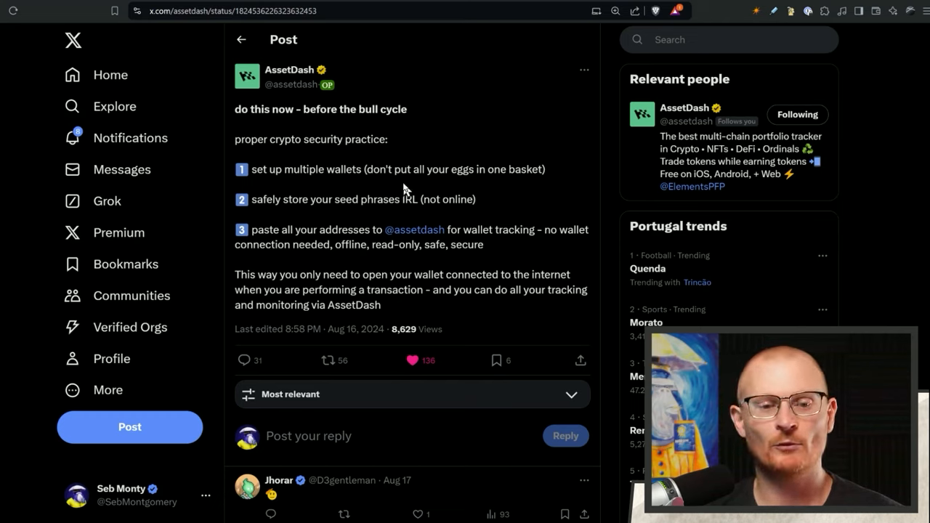
{"action": "mouse_move", "coordinate": [385, 218]}
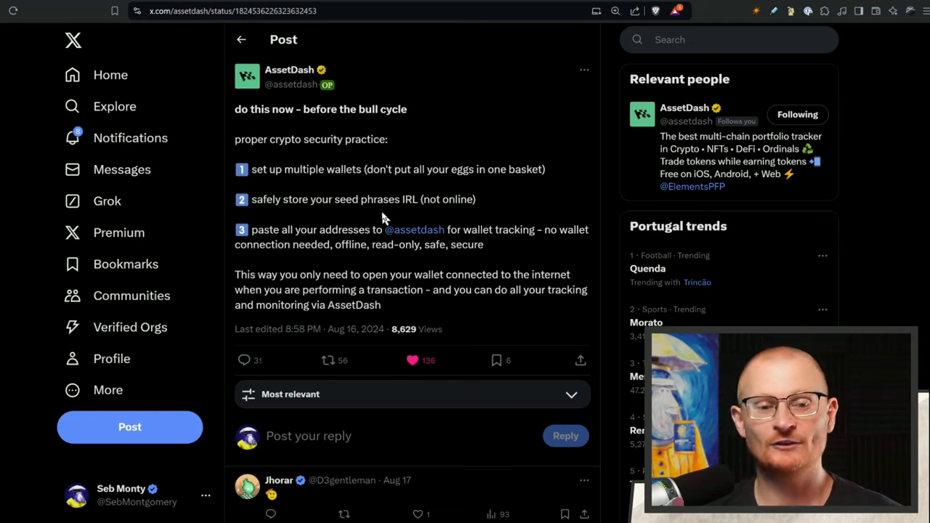
{"action": "mouse_move", "coordinate": [428, 214]}
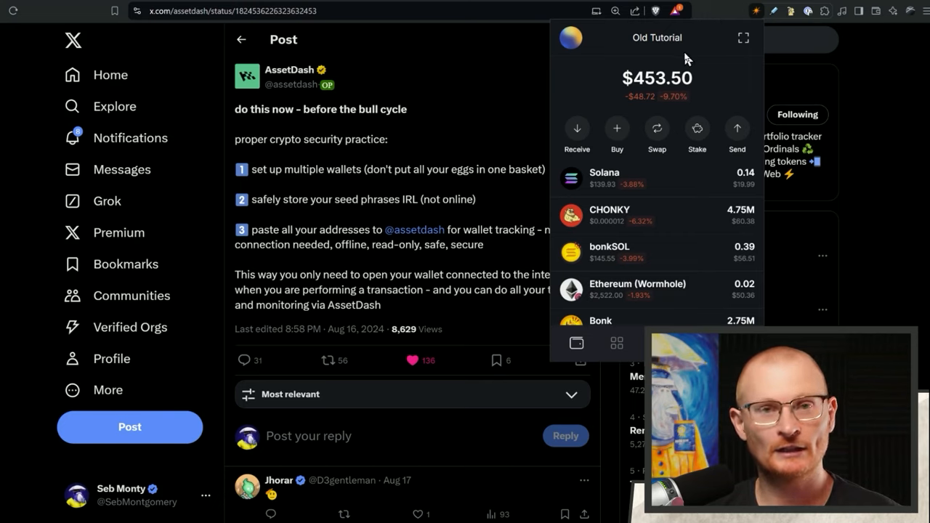
{"action": "mouse_move", "coordinate": [512, 169]}
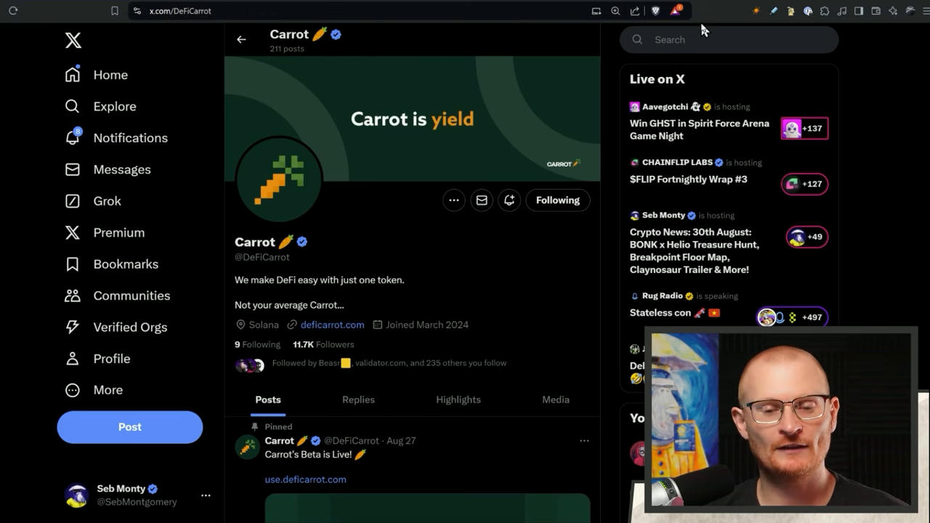
Enter invite code 'xmo' in Carrot to unlock the Buy CRT page.
{"action": "scroll", "scroll_direction": "down", "scroll_amount": 3}
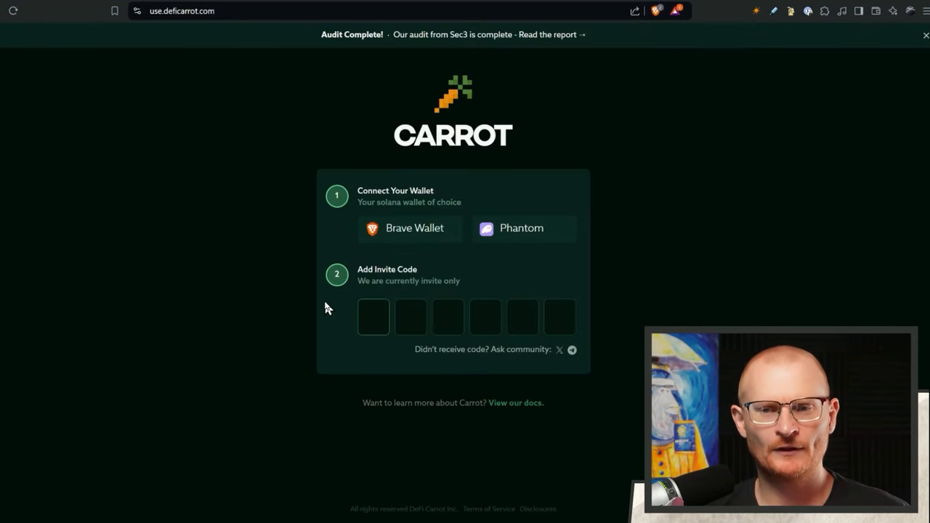
{"action": "left_click", "coordinate": [373, 316]}
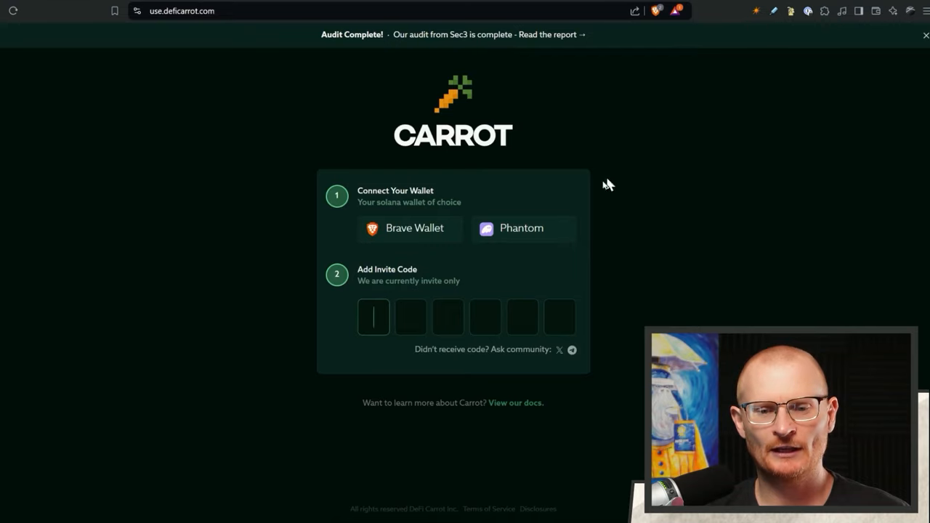
{"action": "mouse_move", "coordinate": [534, 121]}
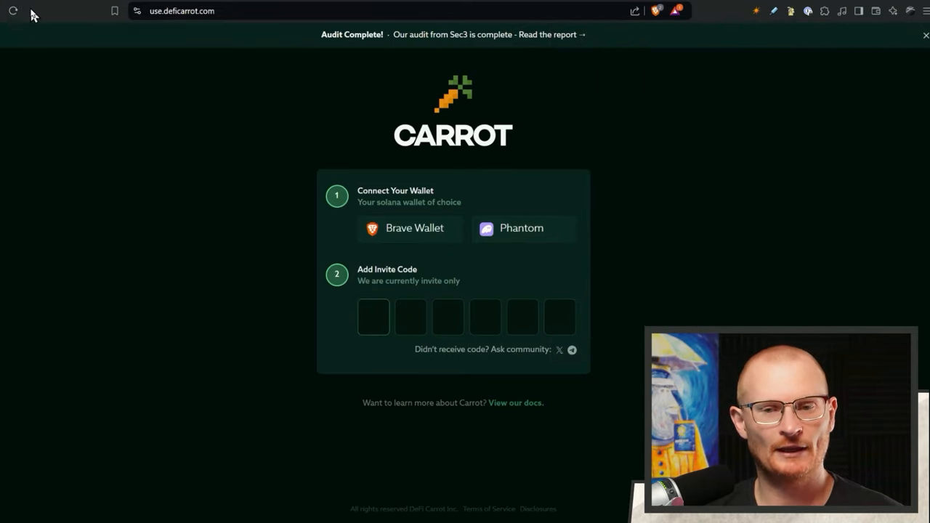
{"action": "left_click", "coordinate": [414, 227]}
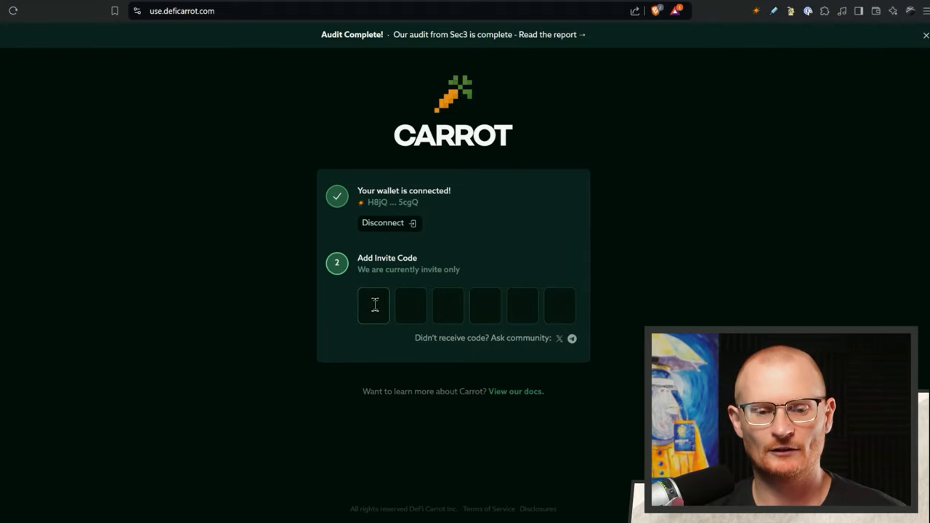
{"action": "type", "text": "xmo"}
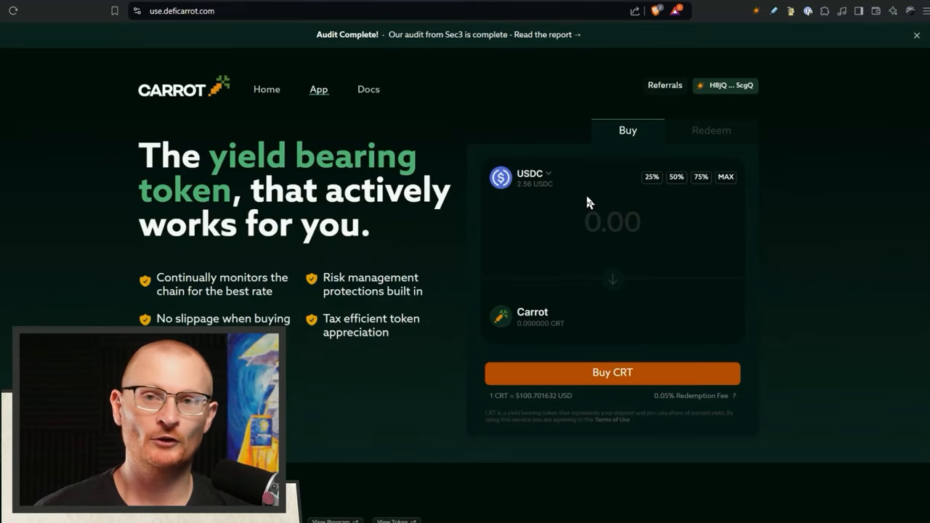
Check the depositable USDC stablecoins, then scroll through protocol metrics and allocations.
{"action": "left_click", "coordinate": [534, 175]}
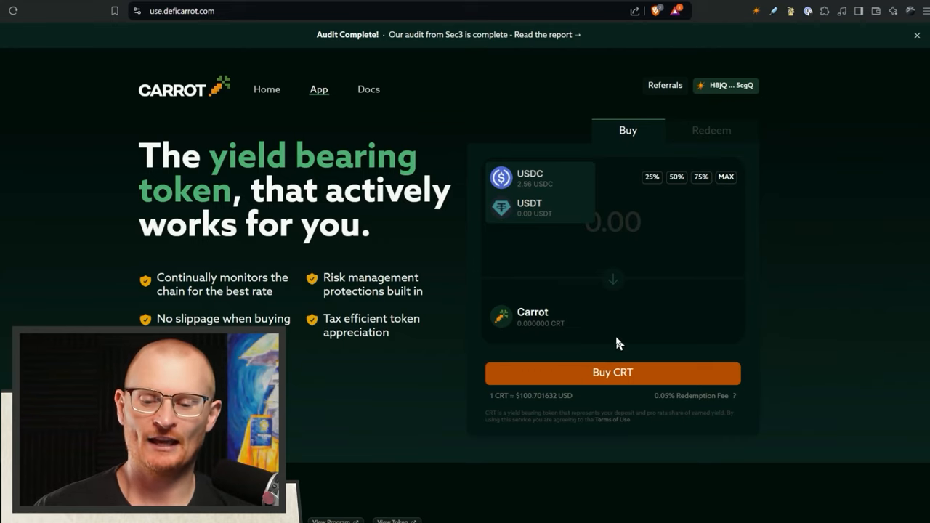
{"action": "scroll", "scroll_direction": "down", "scroll_amount": 3}
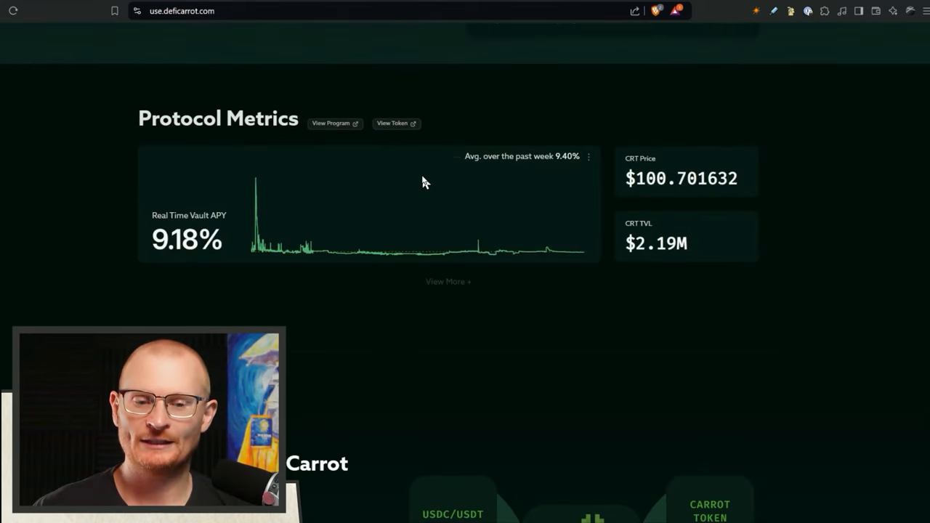
{"action": "scroll", "scroll_direction": "down", "scroll_amount": 3}
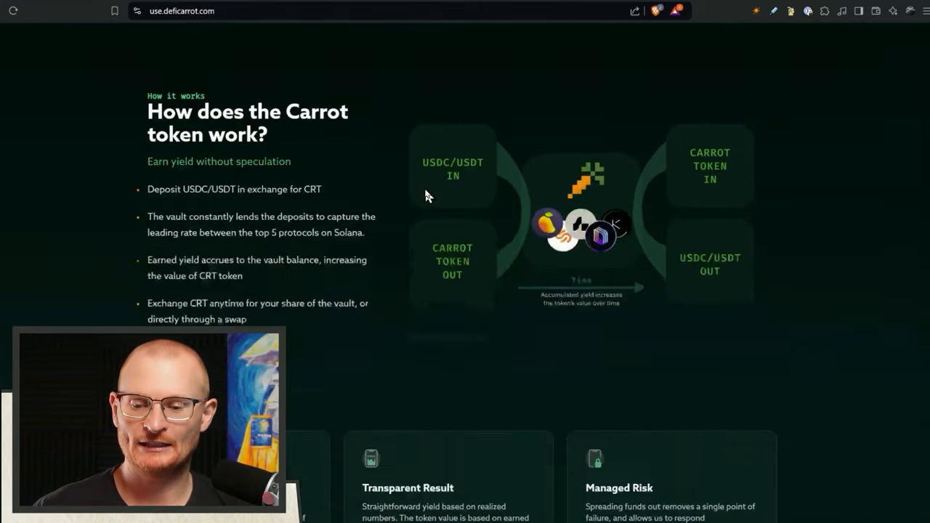
{"action": "scroll", "scroll_direction": "down", "scroll_amount": 3}
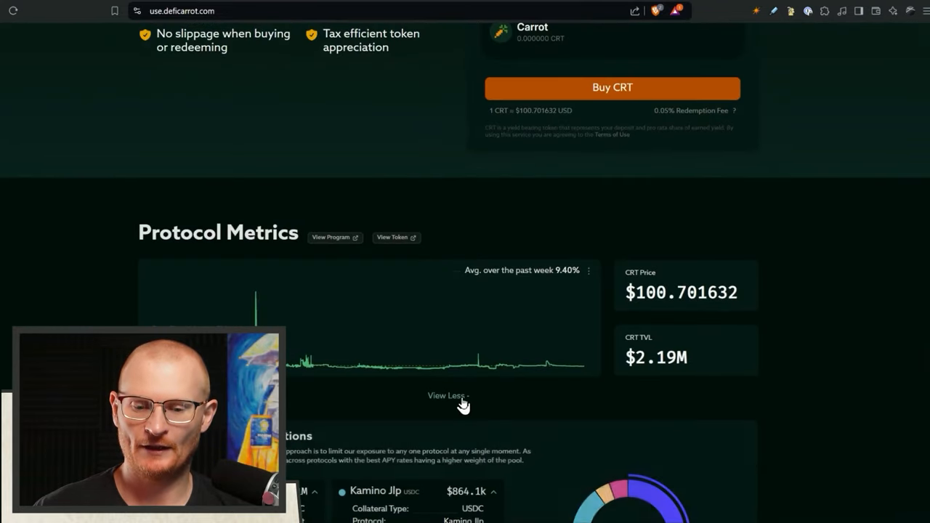
{"action": "scroll", "scroll_direction": "down", "scroll_amount": 3}
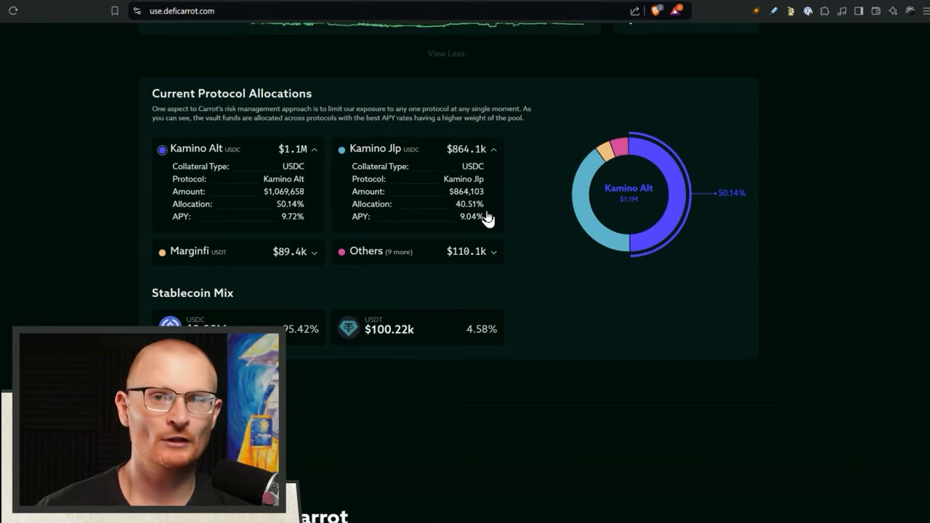
{"action": "mouse_move", "coordinate": [493, 258]}
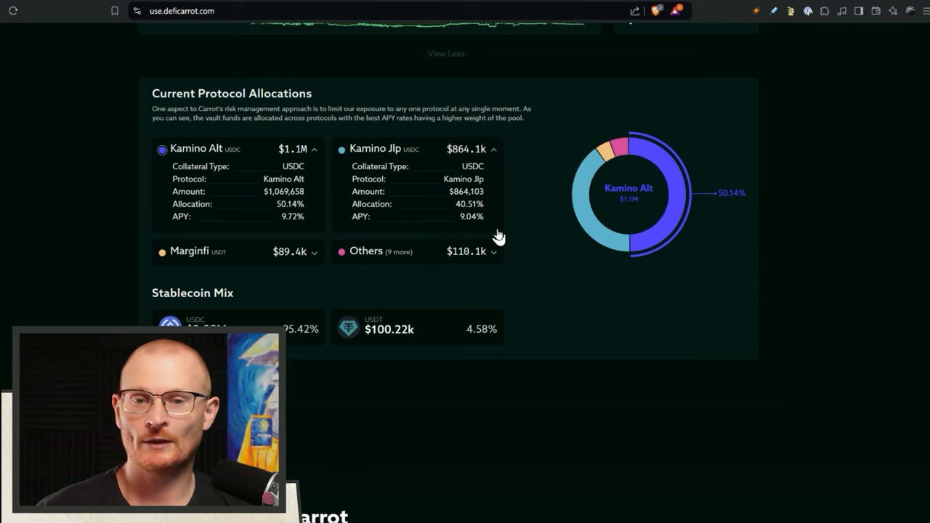
{"action": "mouse_move", "coordinate": [297, 167]}
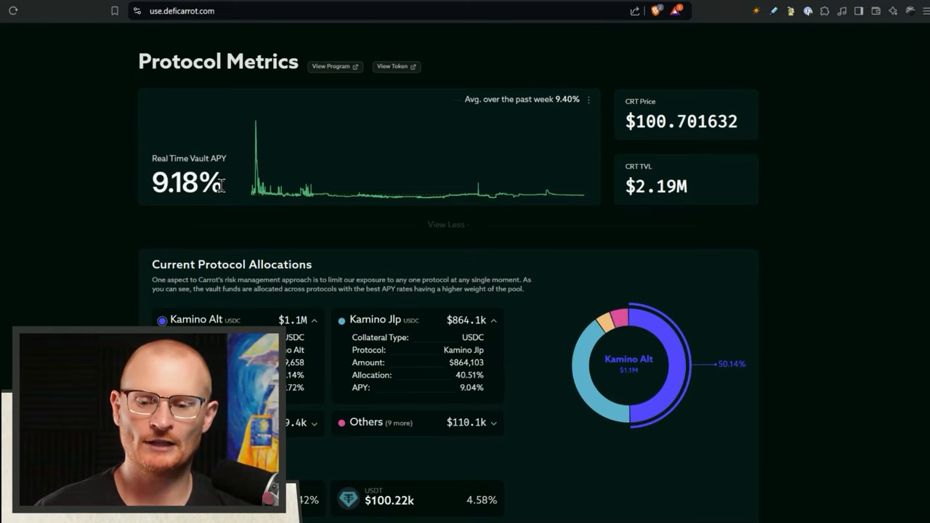
{"action": "scroll", "scroll_direction": "down", "scroll_amount": 3}
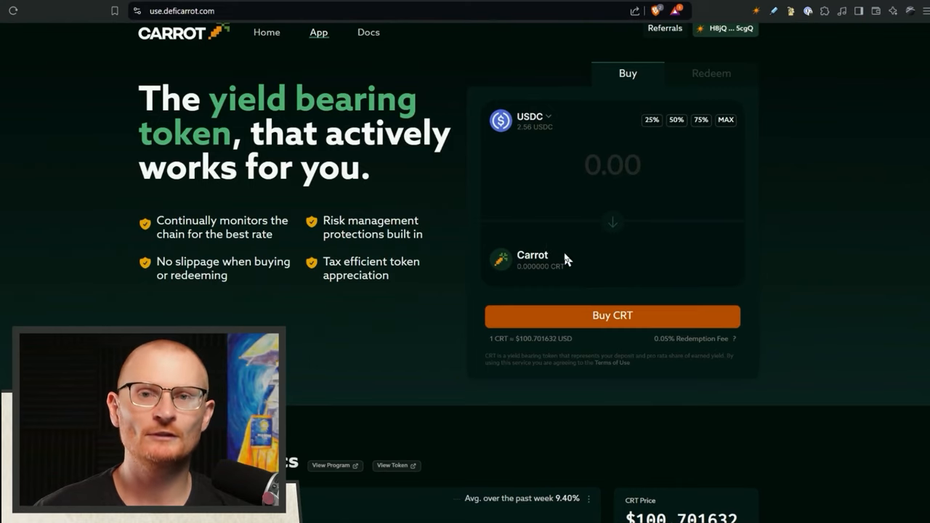
{"action": "mouse_move", "coordinate": [447, 285]}
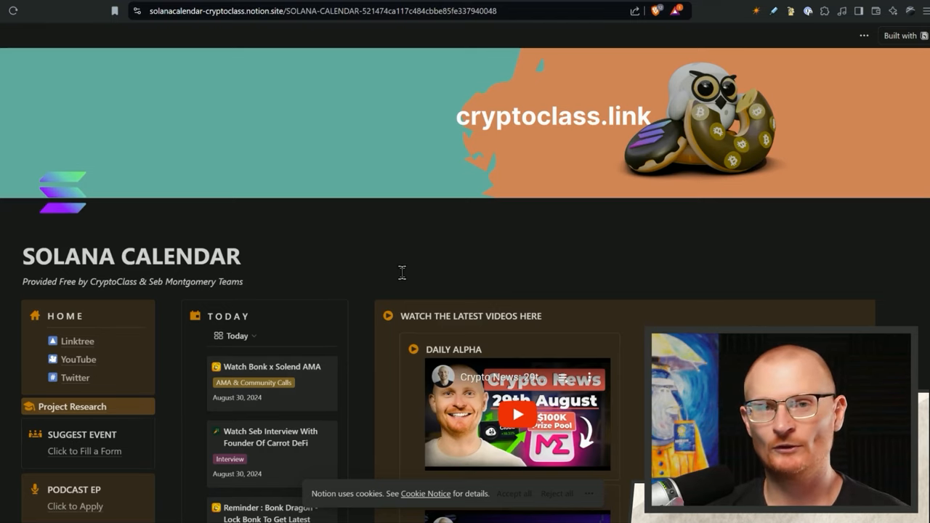
Scroll past the Today list to the weekly August 2024 Solana calendar.
{"action": "scroll", "scroll_direction": "down", "scroll_amount": 3}
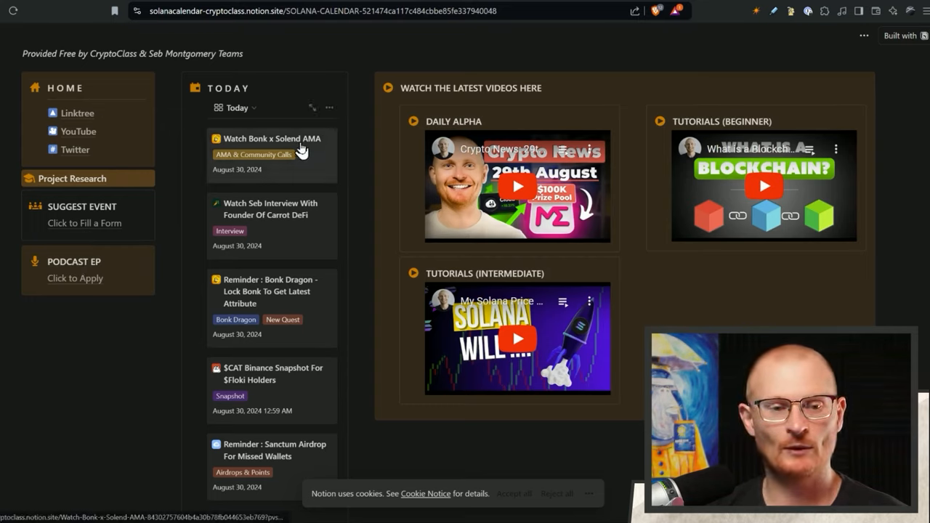
{"action": "mouse_move", "coordinate": [311, 156]}
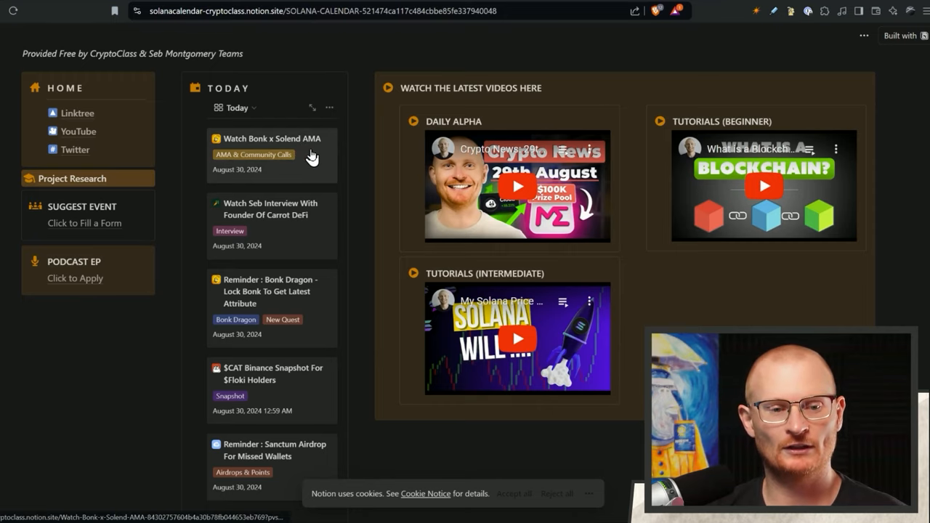
{"action": "mouse_move", "coordinate": [300, 157]}
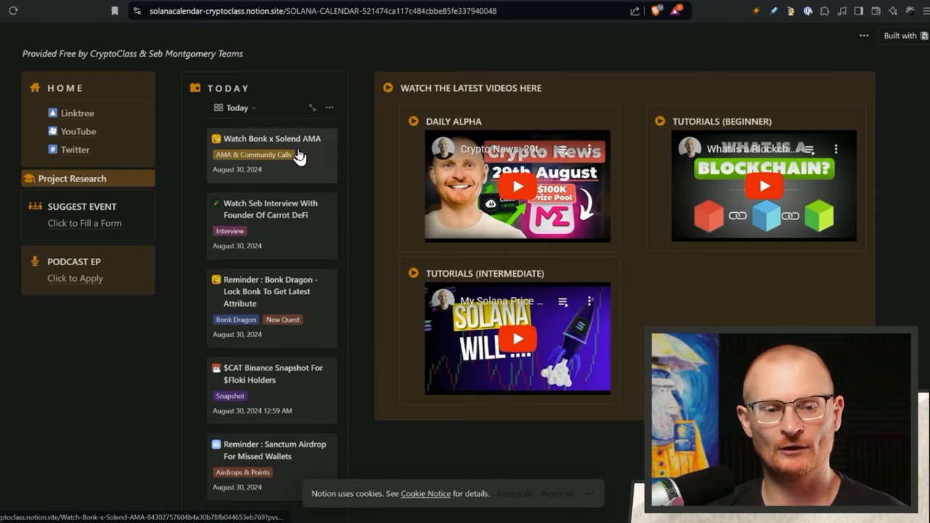
{"action": "scroll", "scroll_direction": "down", "scroll_amount": 3}
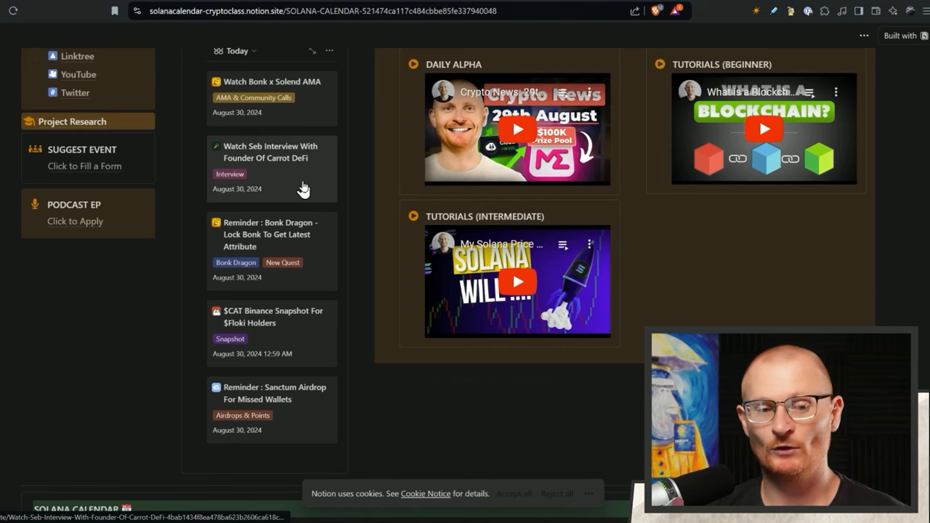
{"action": "scroll", "scroll_direction": "down", "scroll_amount": 3}
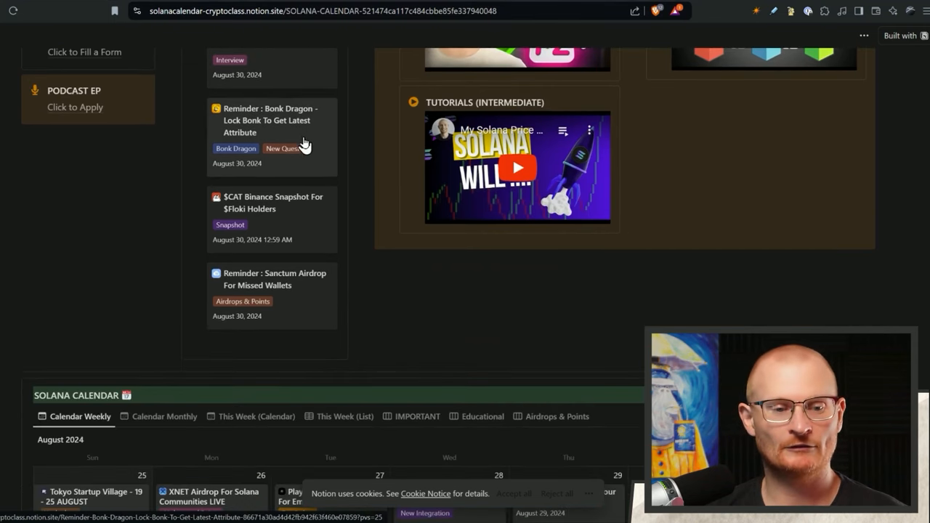
{"action": "scroll", "scroll_direction": "down", "scroll_amount": 3}
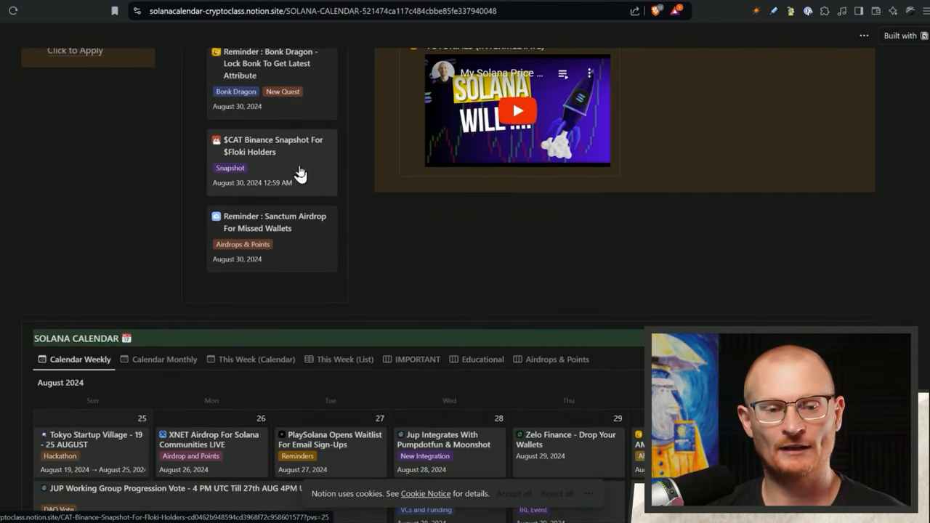
{"action": "scroll", "scroll_direction": "down", "scroll_amount": 3}
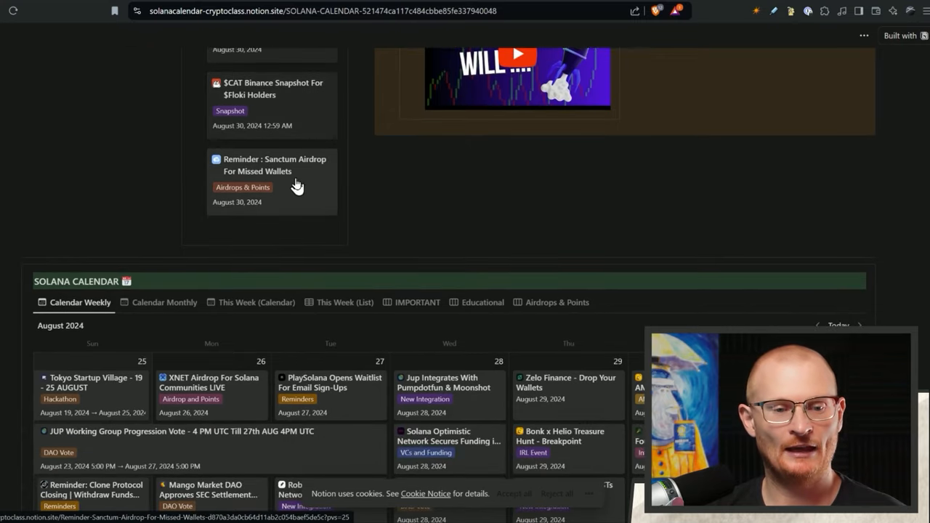
Read the 'Reminder: Sanctum Airdrop For Missed Wallets' entry, then close it.
{"action": "left_click", "coordinate": [274, 165]}
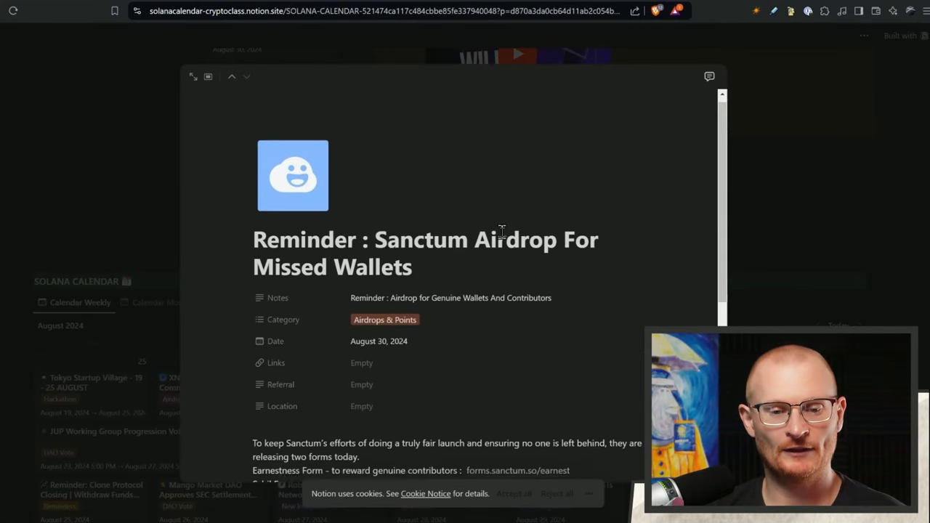
{"action": "scroll", "scroll_direction": "down", "scroll_amount": 3}
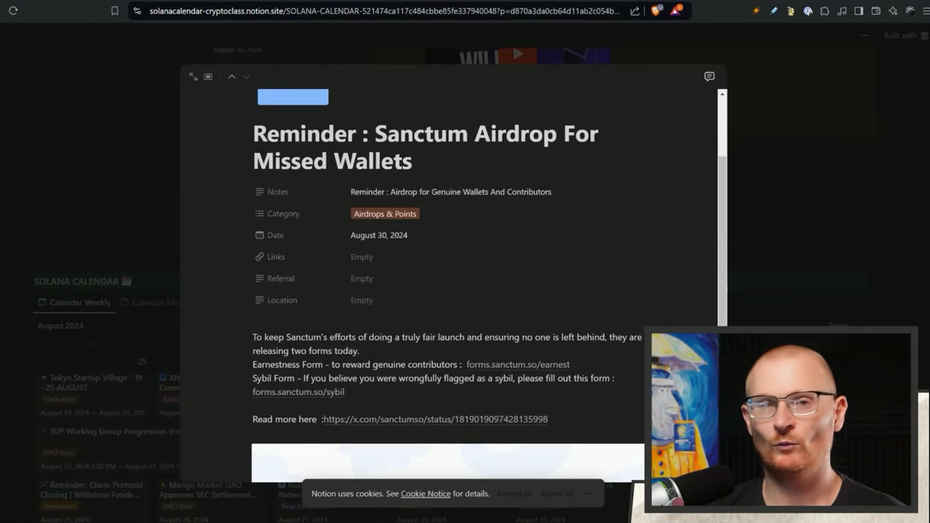
{"action": "mouse_move", "coordinate": [436, 355]}
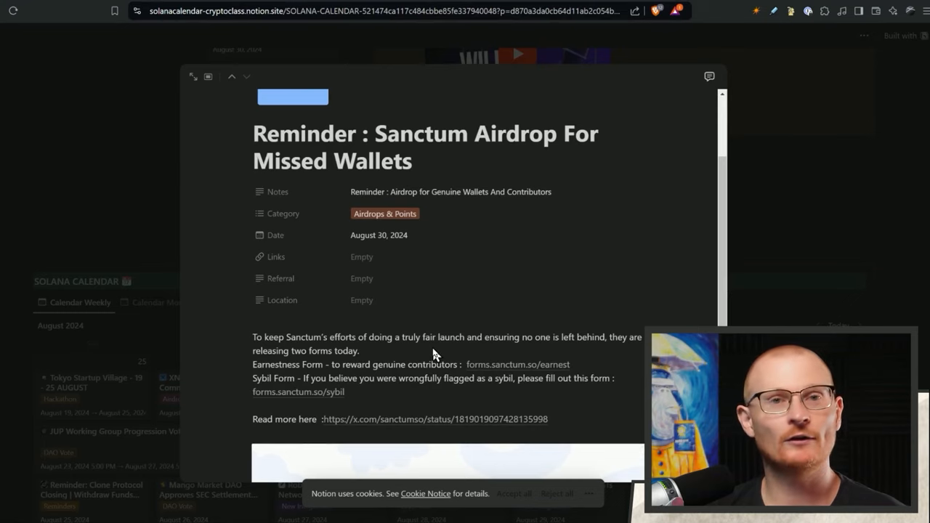
{"action": "mouse_move", "coordinate": [406, 267]}
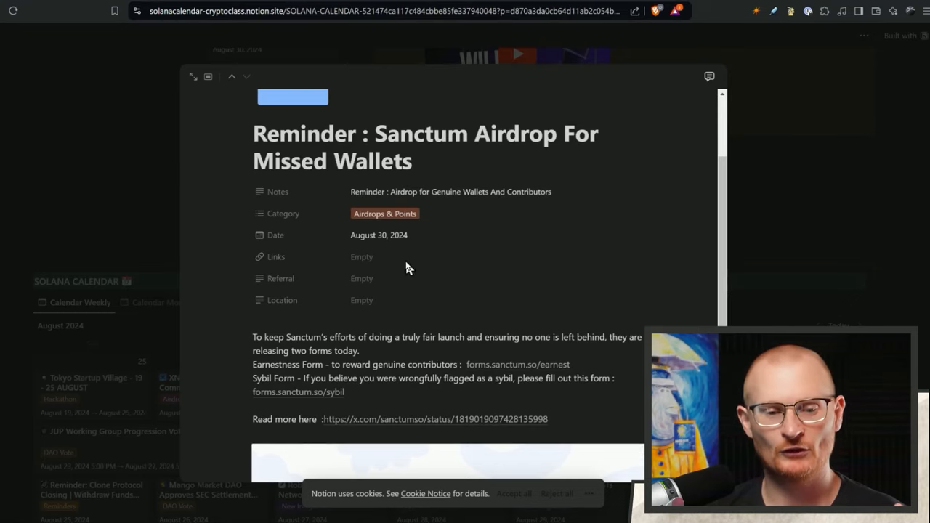
{"action": "scroll", "scroll_direction": "down", "scroll_amount": 3}
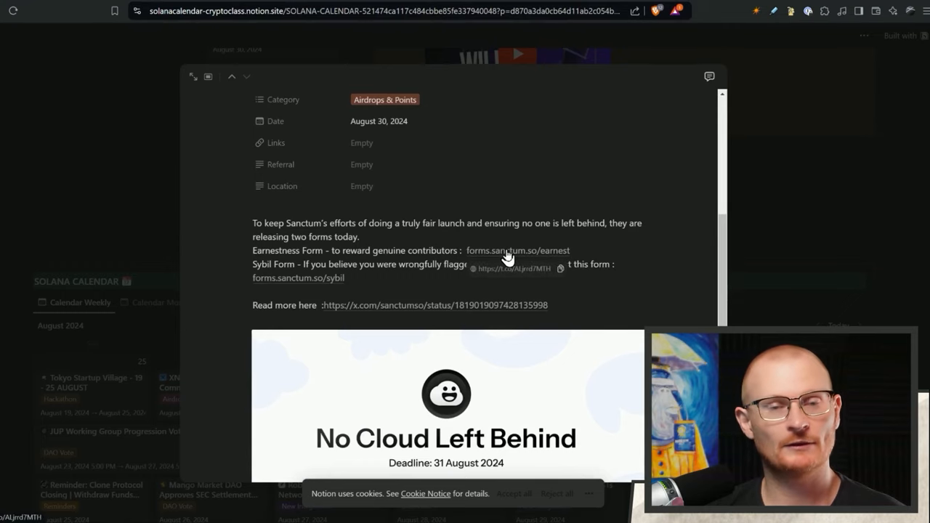
{"action": "scroll", "scroll_direction": "down", "scroll_amount": 3}
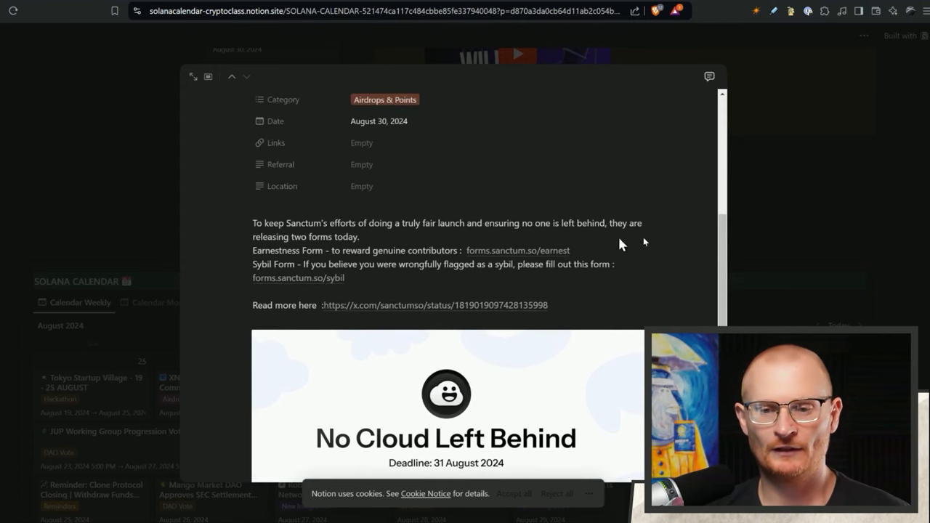
{"action": "left_click", "coordinate": [193, 77]}
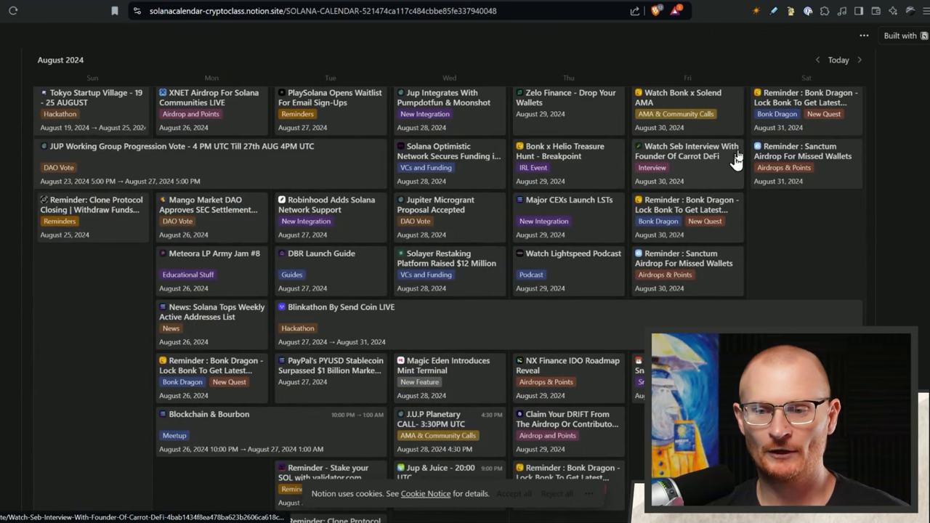